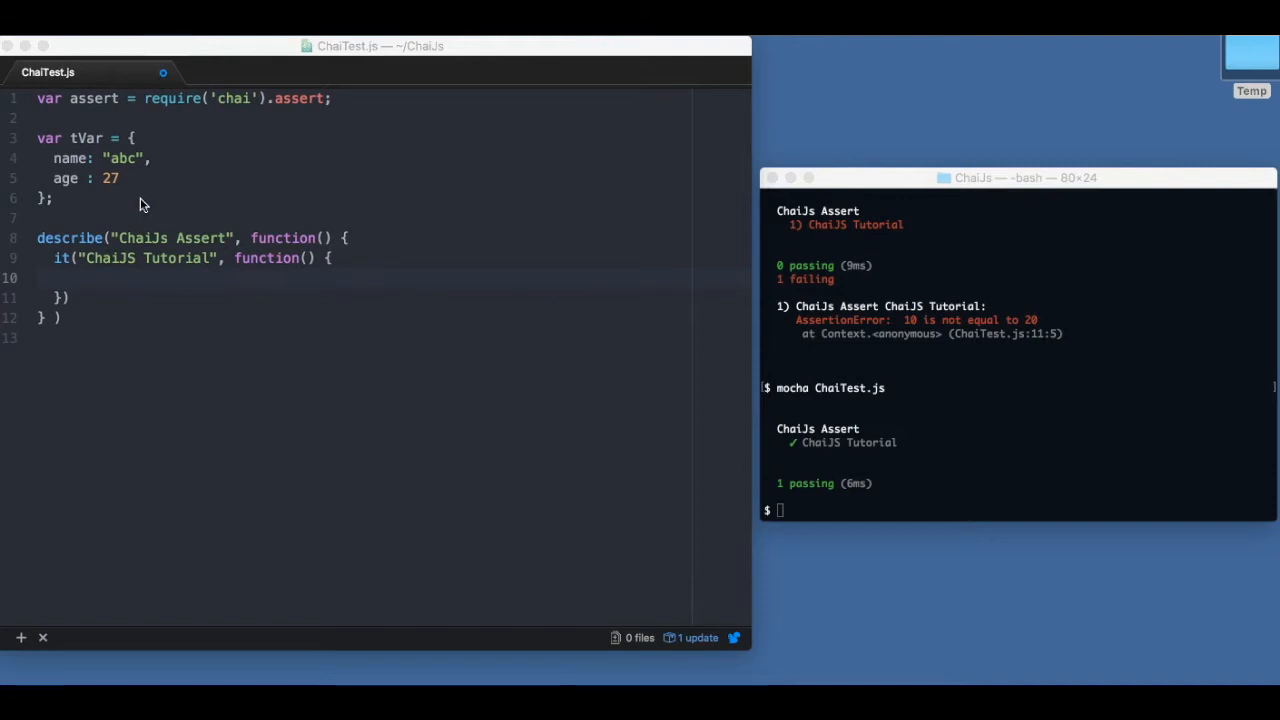
{"action": "mouse_move", "coordinate": [292, 106]}
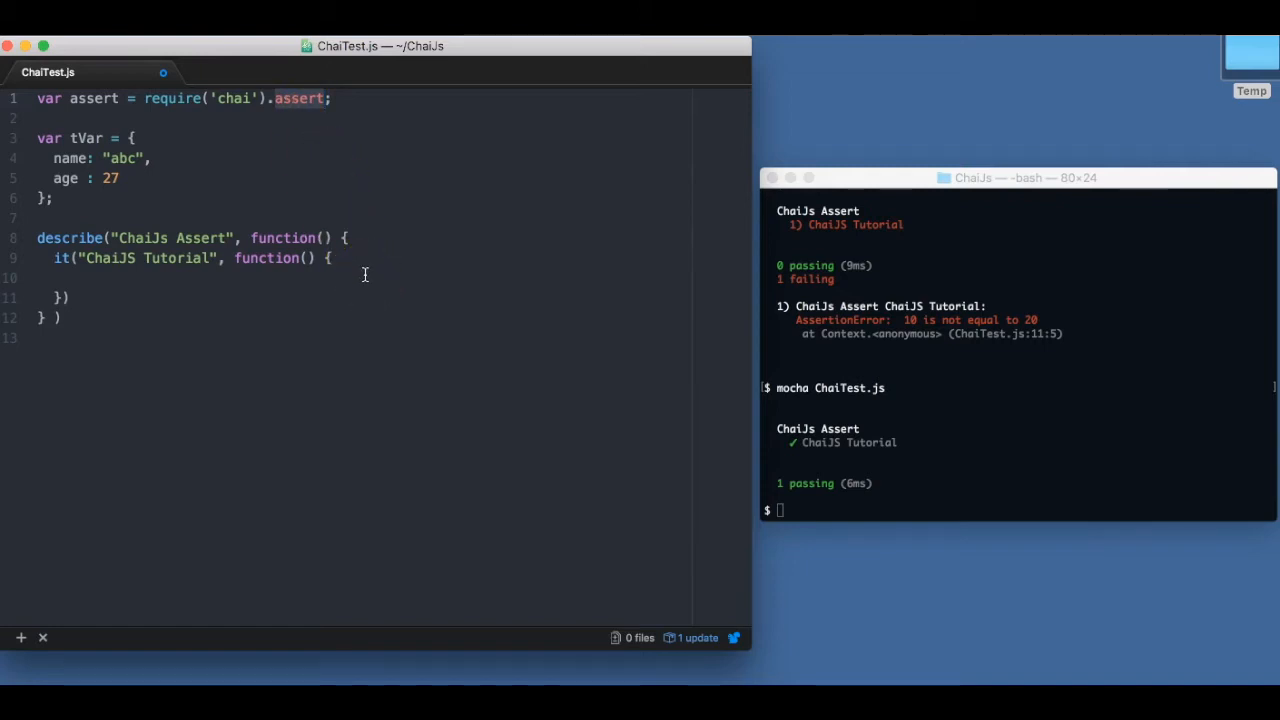
- Write a first assert statement comparing 10 and 20 inside the it() block
{"action": "type", "text": "as"}
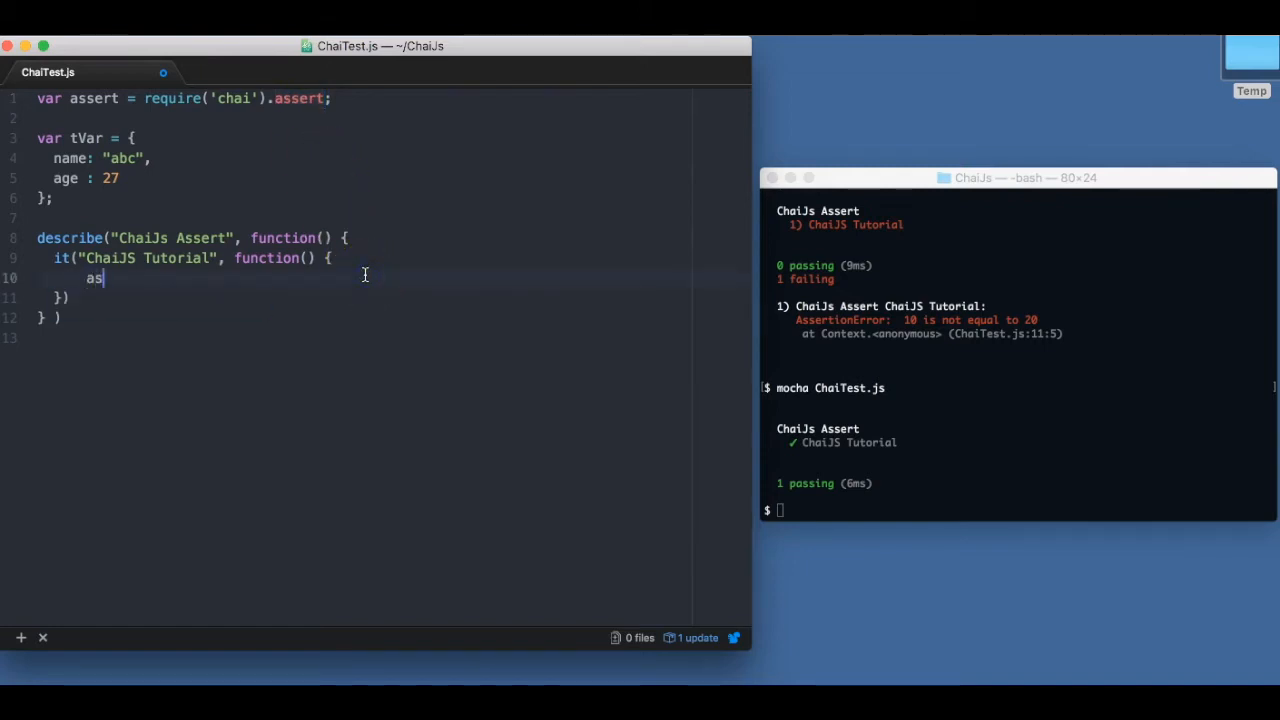
{"action": "type", "text": "ser()"}
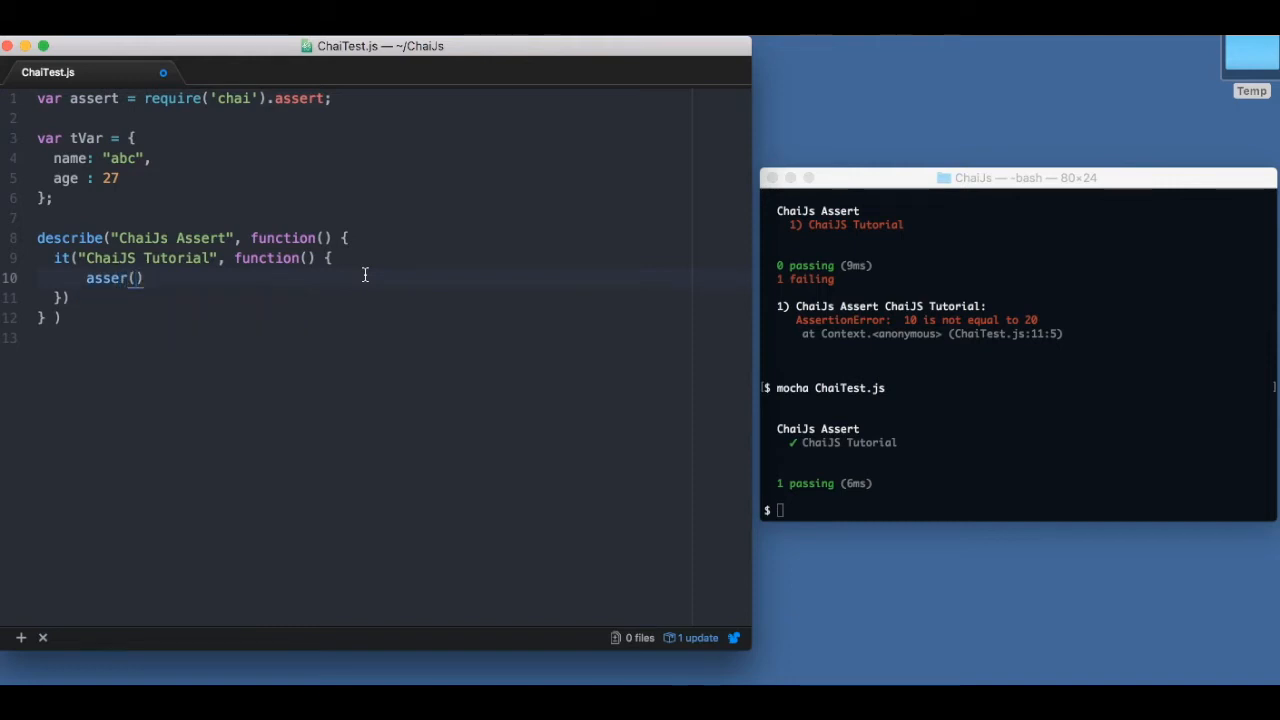
{"action": "type", "text": "10"}
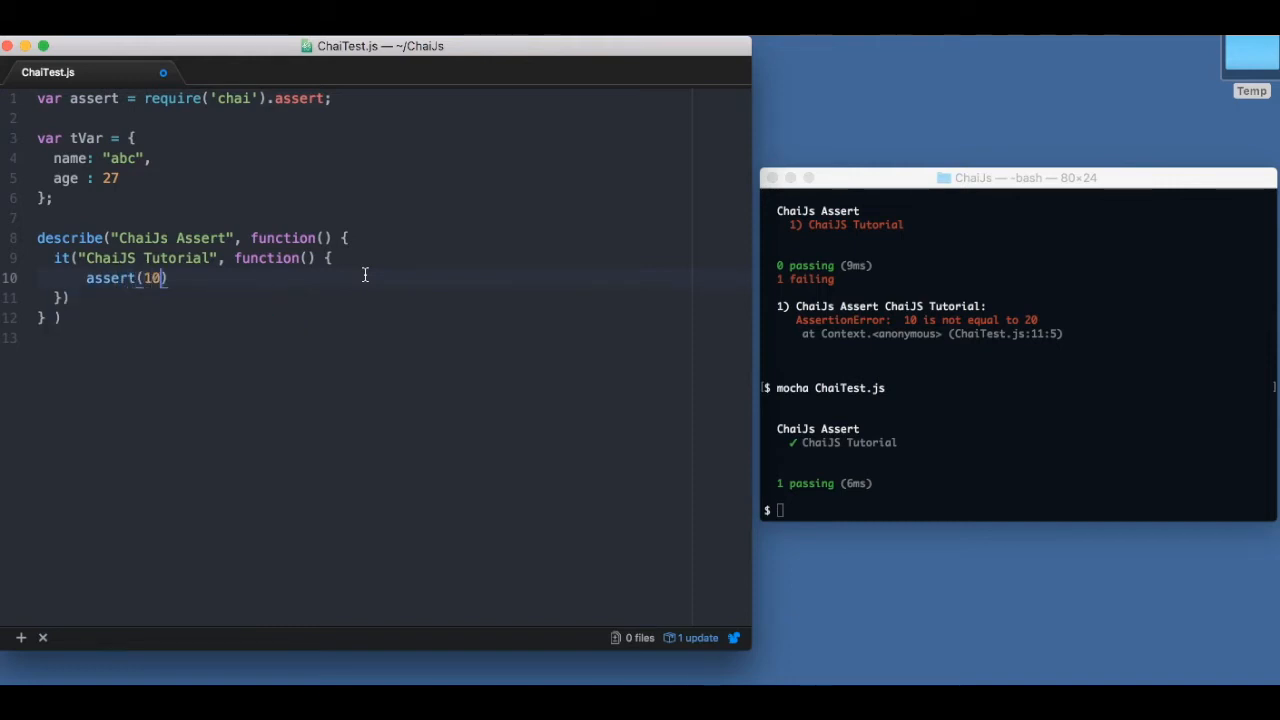
{"action": "type", "text": "!= 20"}
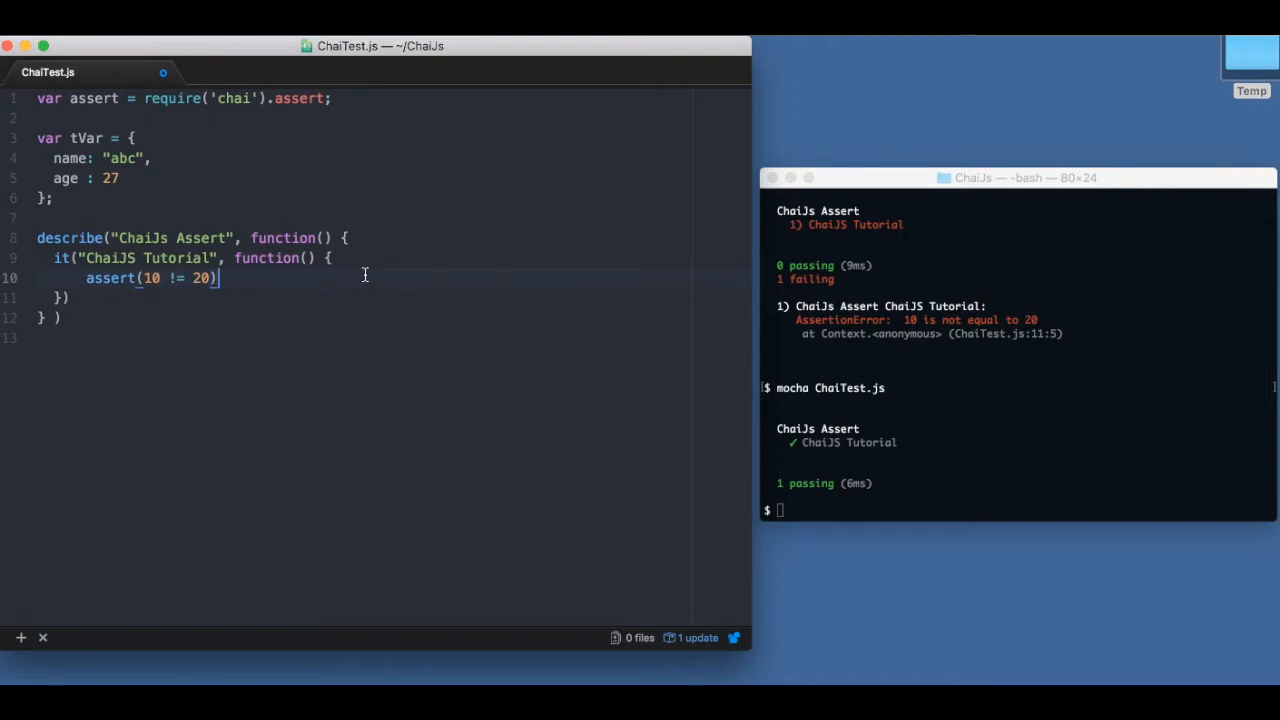
{"action": "type", "text": ";"}
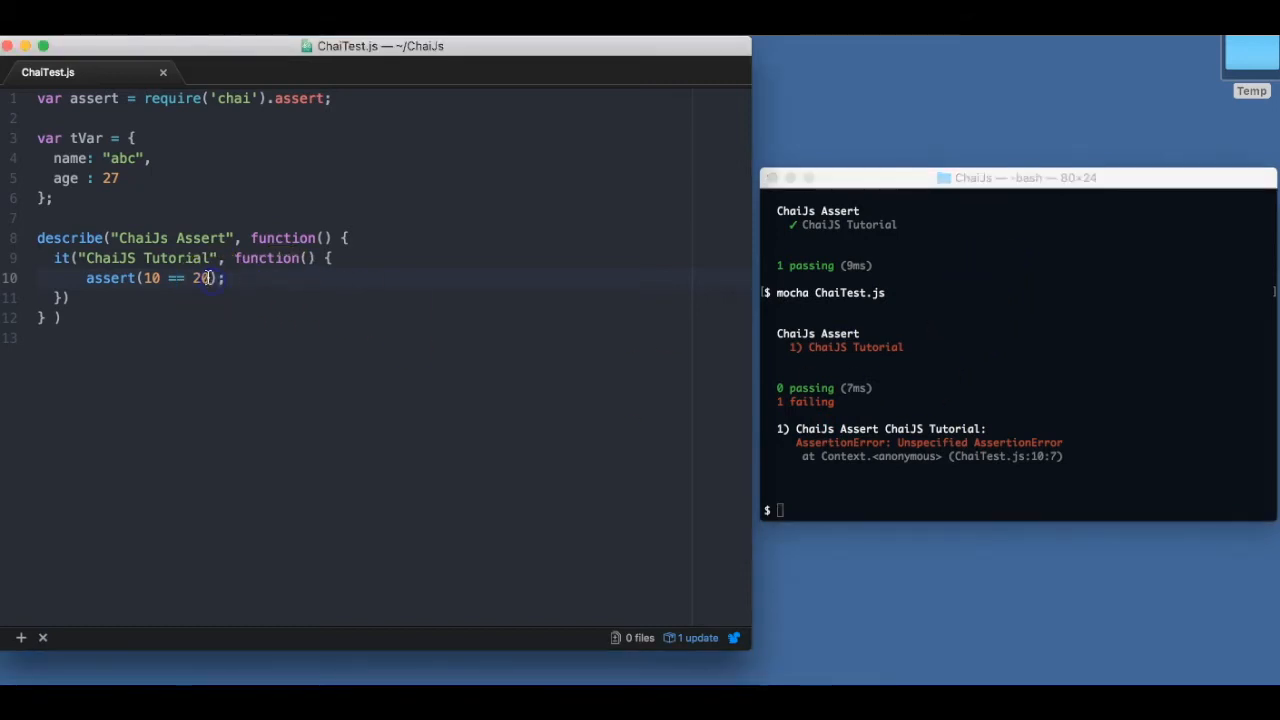
- Add the failure message " 10 not != 20" as the assertion's second argument
{"action": "type", "text": ", \" 10 \""}
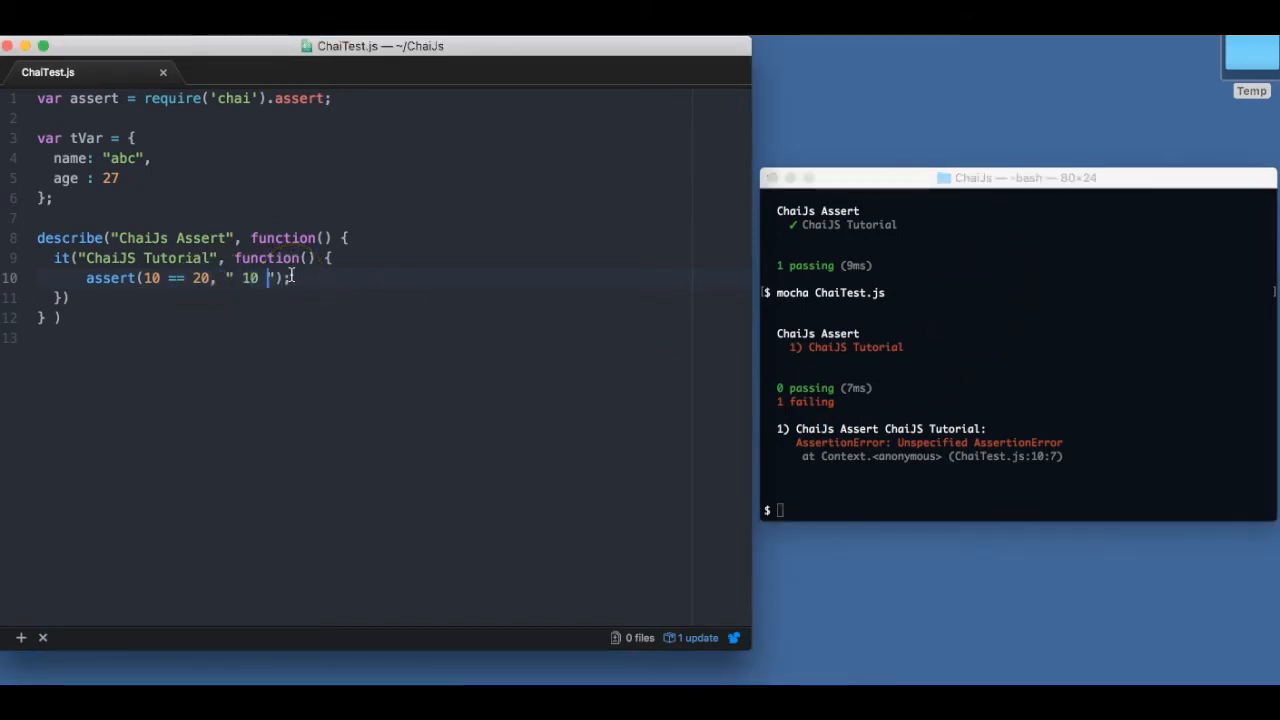
{"action": "type", "text": "not !"}
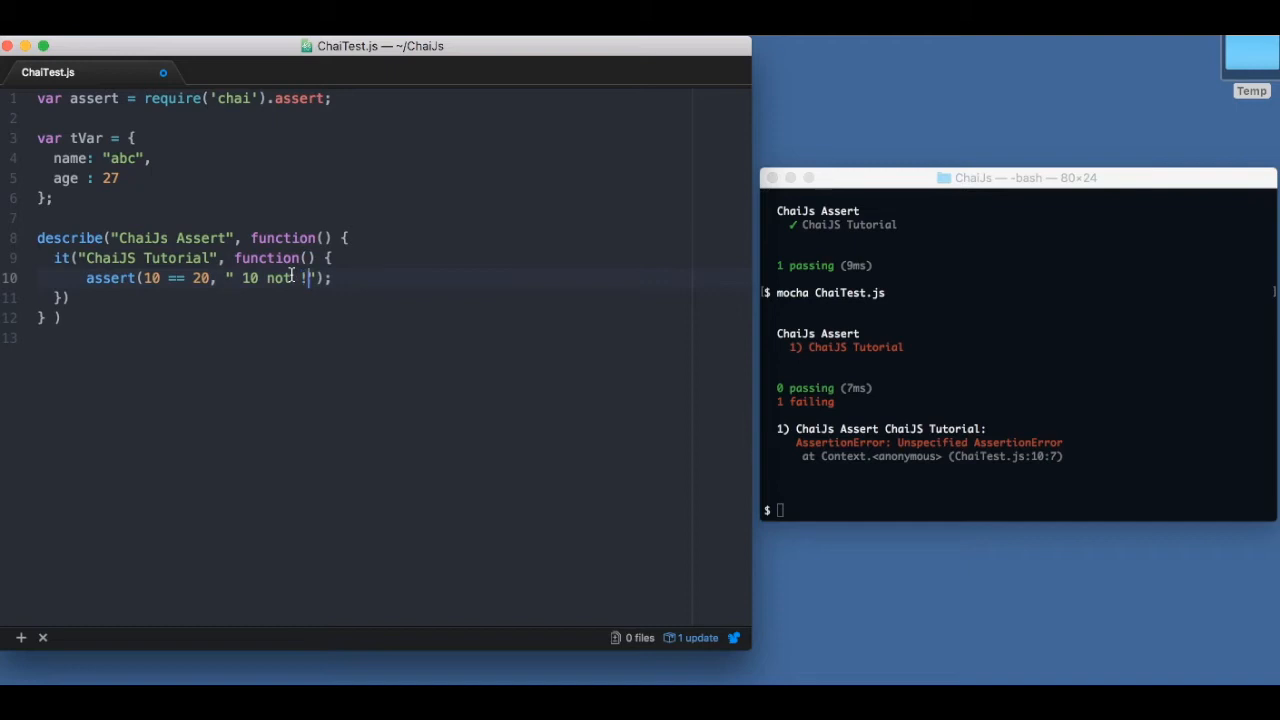
{"action": "type", "text": "= 20"}
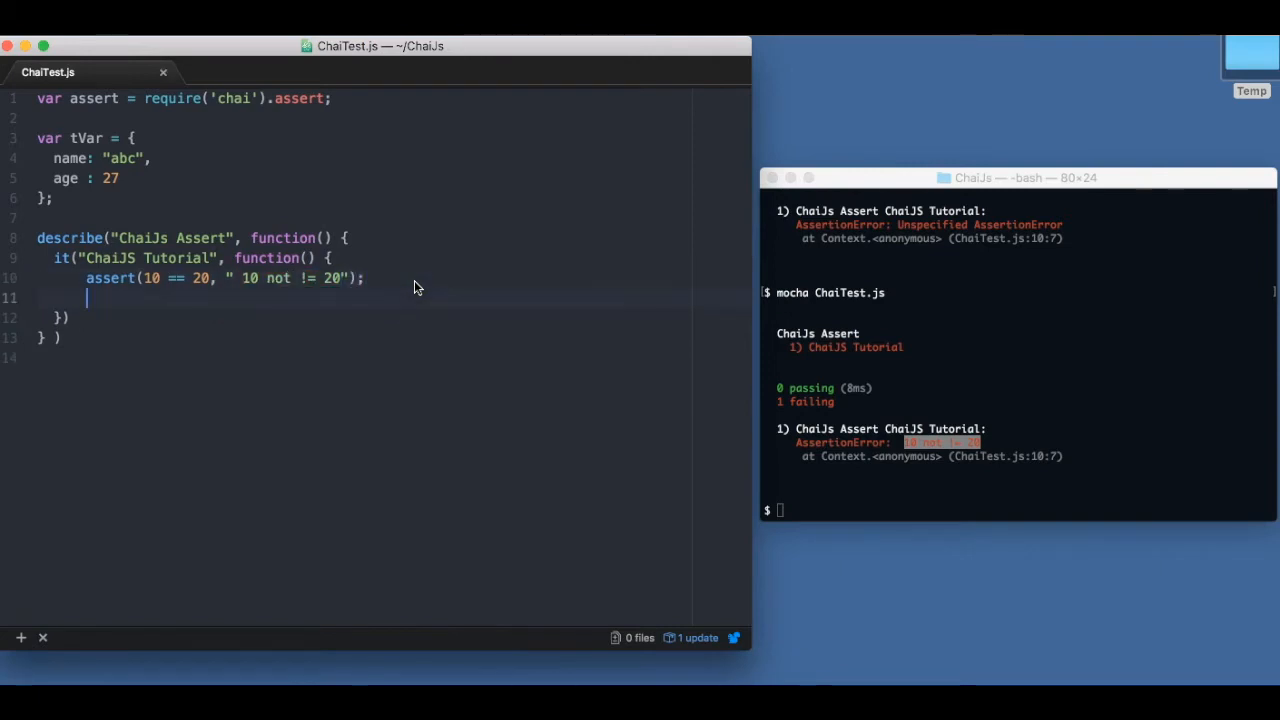
- Add assert(true, "Something is FALSE") and switch the first check to 10 != 20
{"action": "type", "text": "assert"}
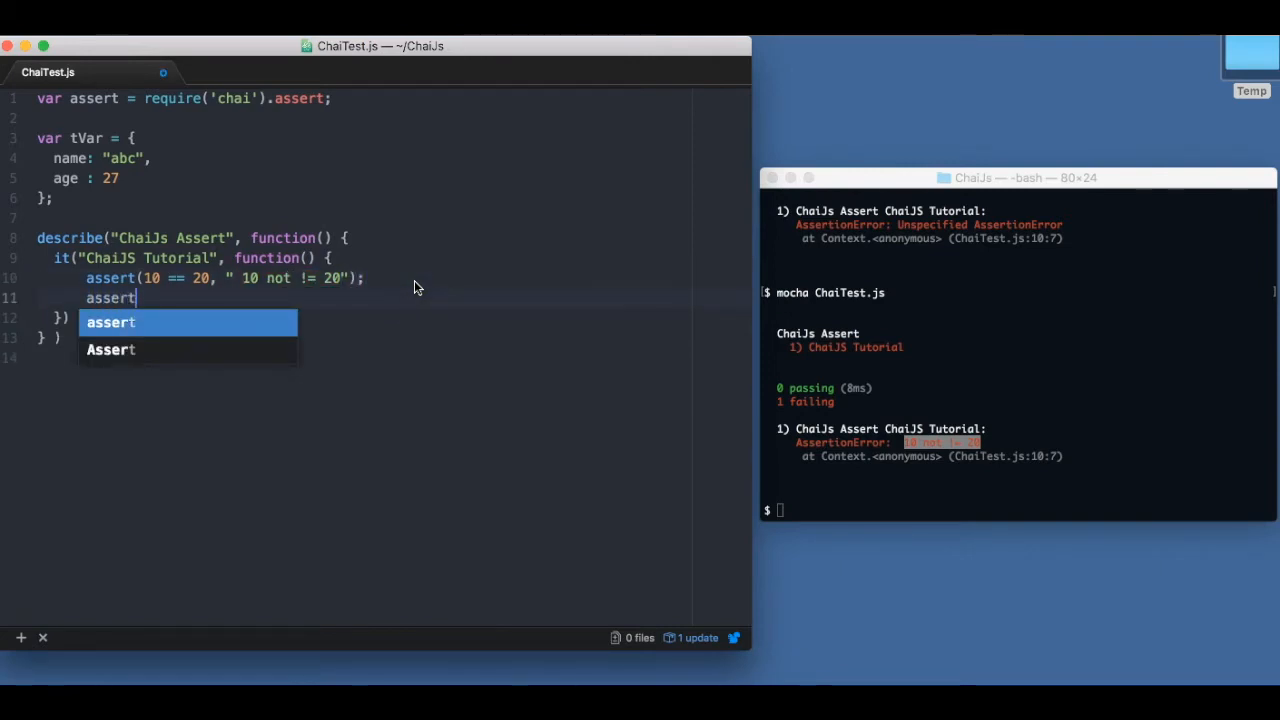
{"action": "type", "text": "(true)"}
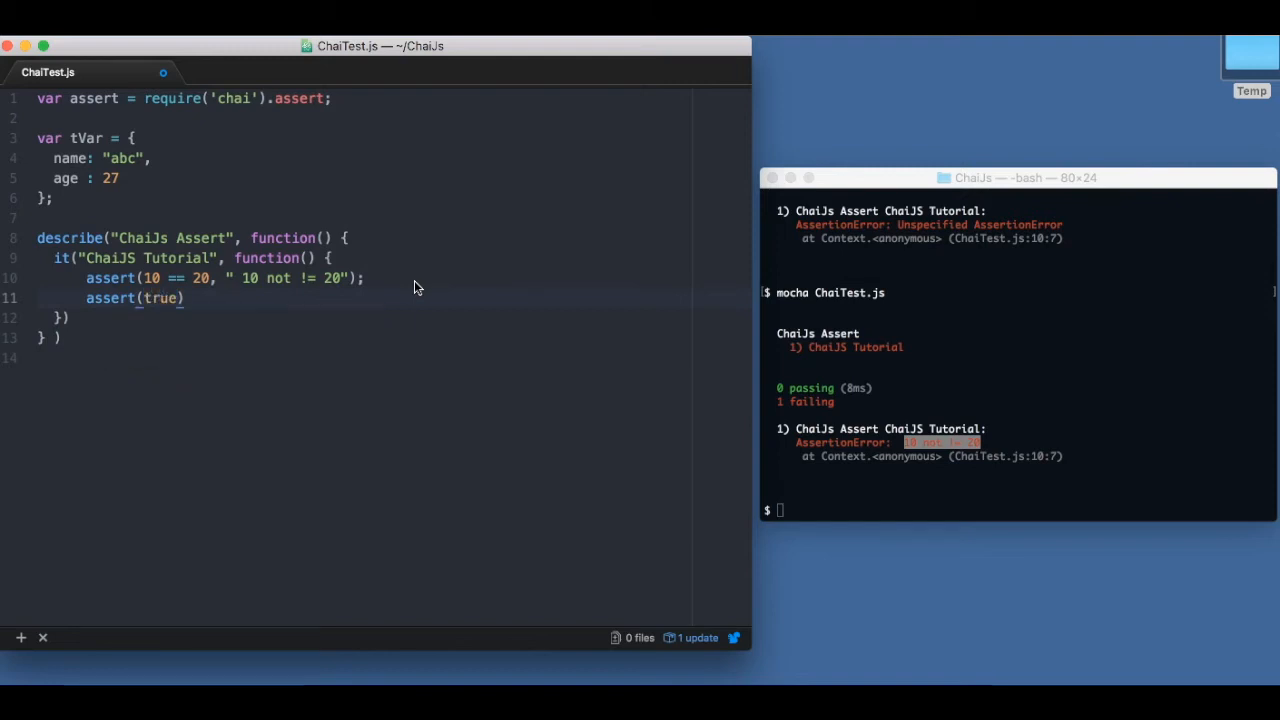
{"action": "type", "text": ";"}
{"action": "left_click", "coordinate": [202, 278]}
{"action": "type", "text": "!"}
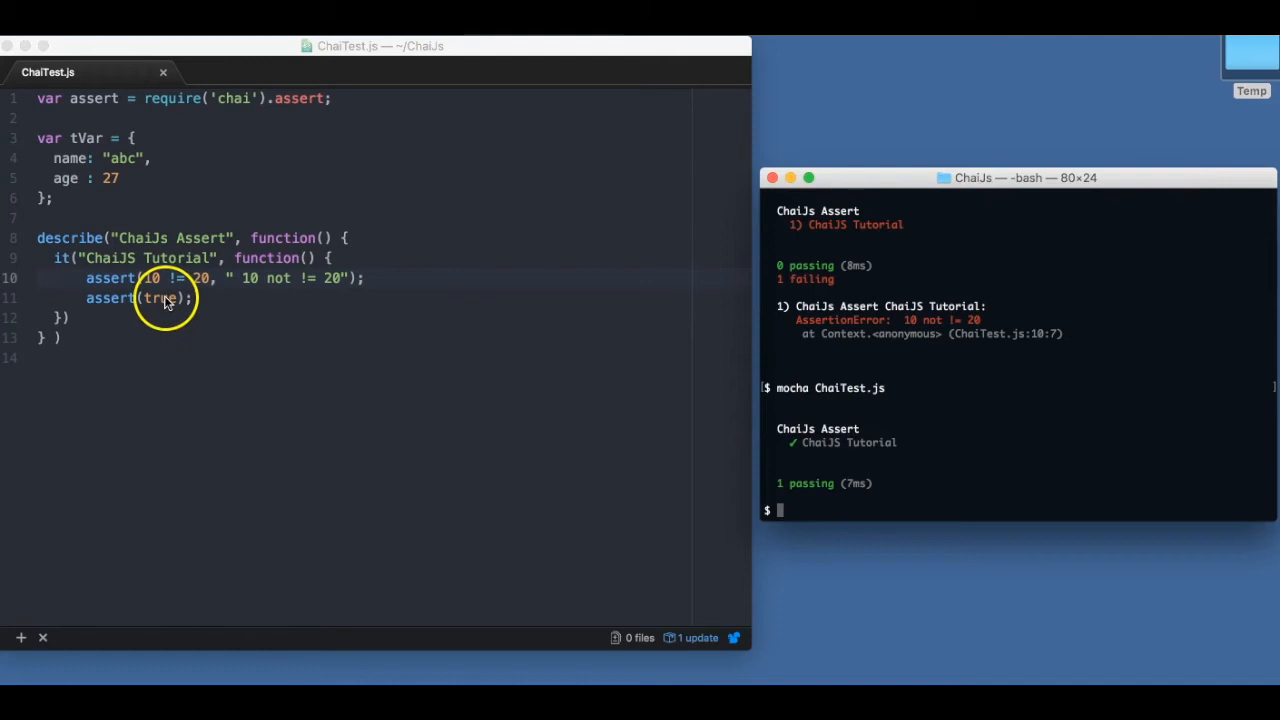
{"action": "type", "text": "false"}
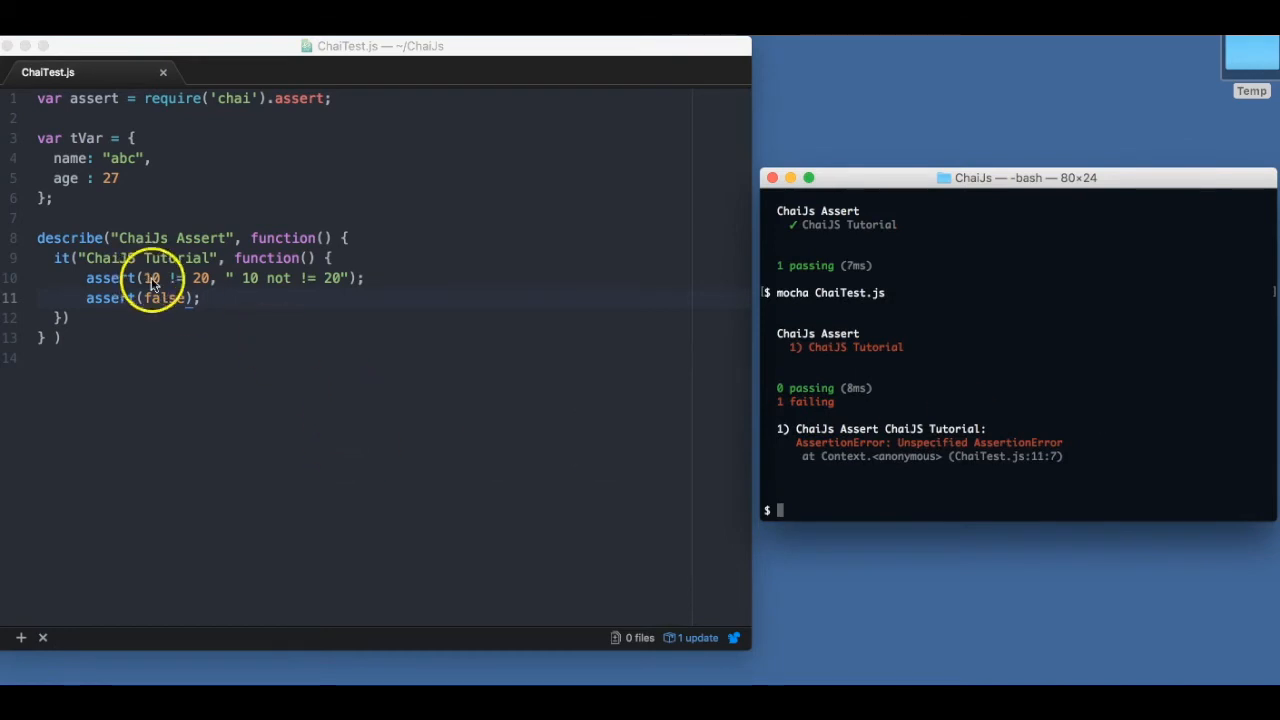
{"action": "type", "text": ",\"So\""}
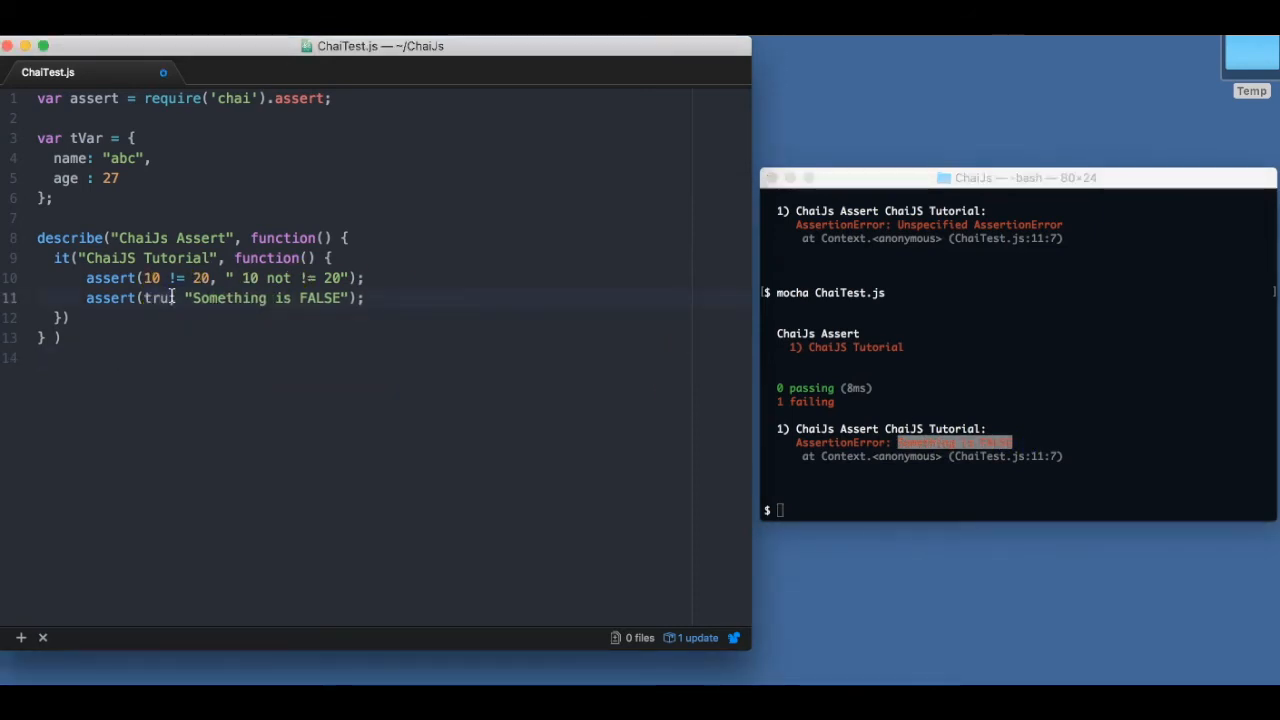
{"action": "type", "text": ","}
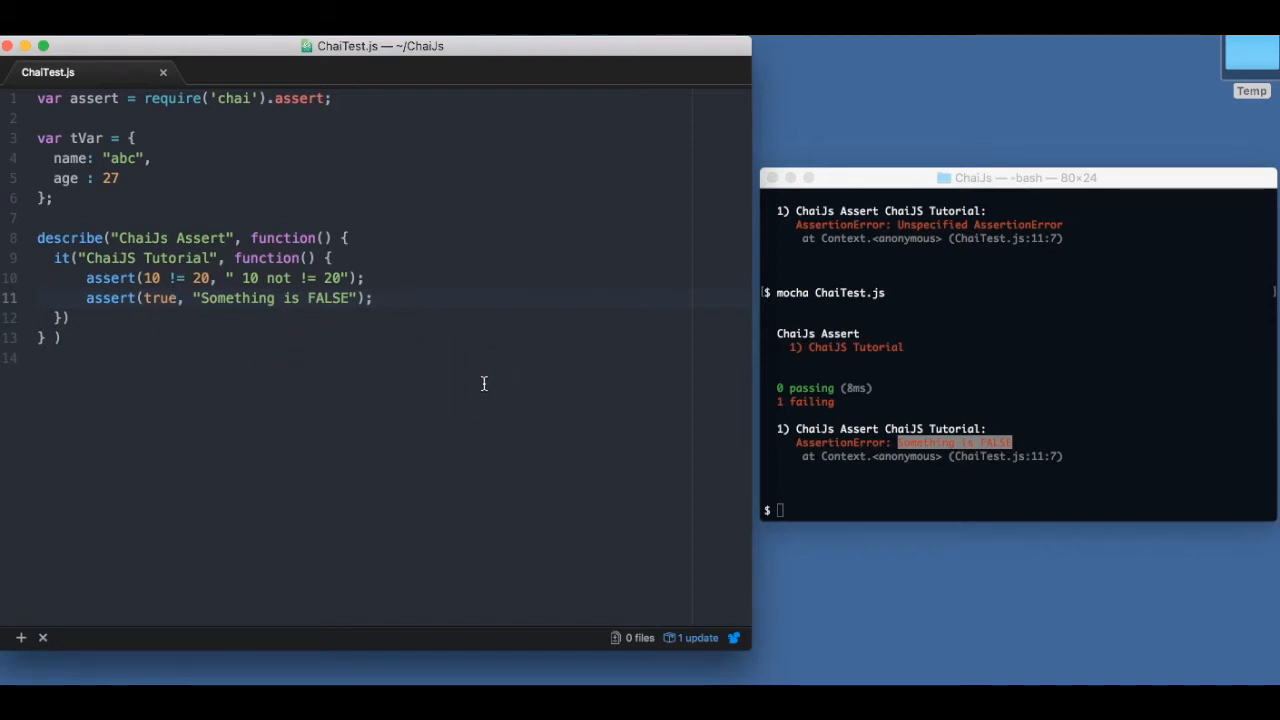
- Add assert.isOk(), trying true and false before settling on an empty object {}
{"action": "type", "text": "as"}
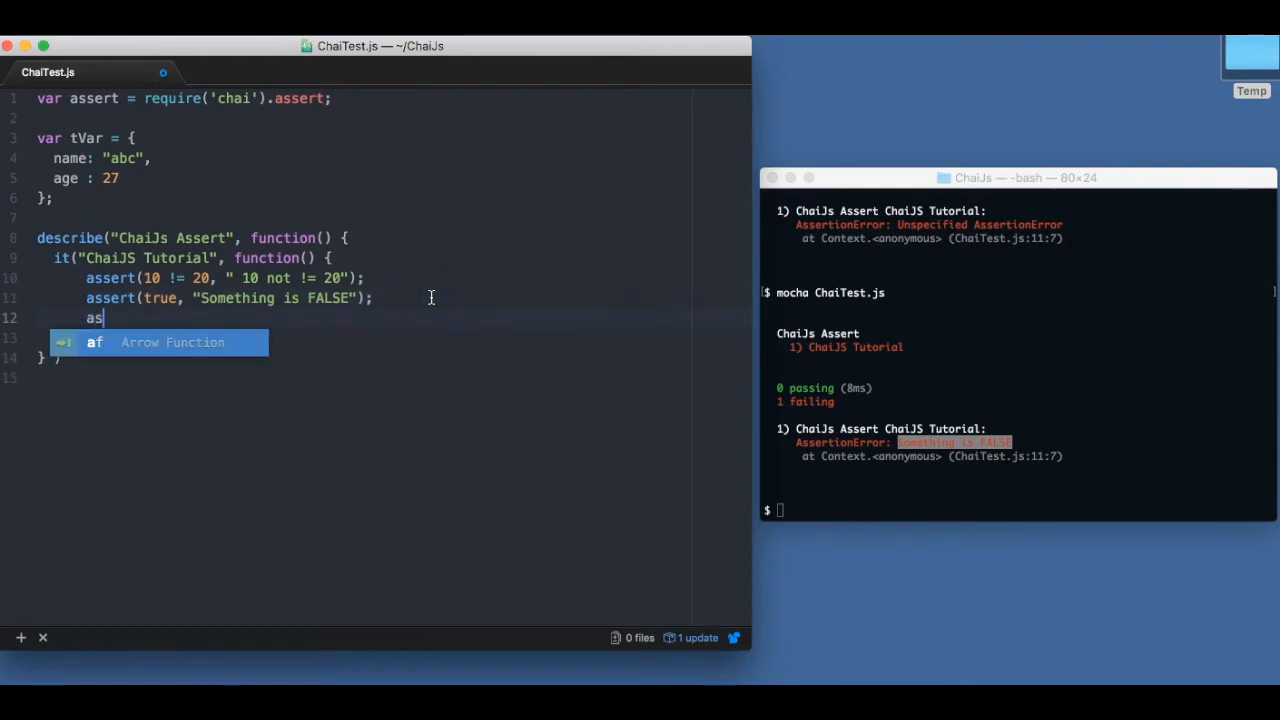
{"action": "type", "text": "sert.isO"}
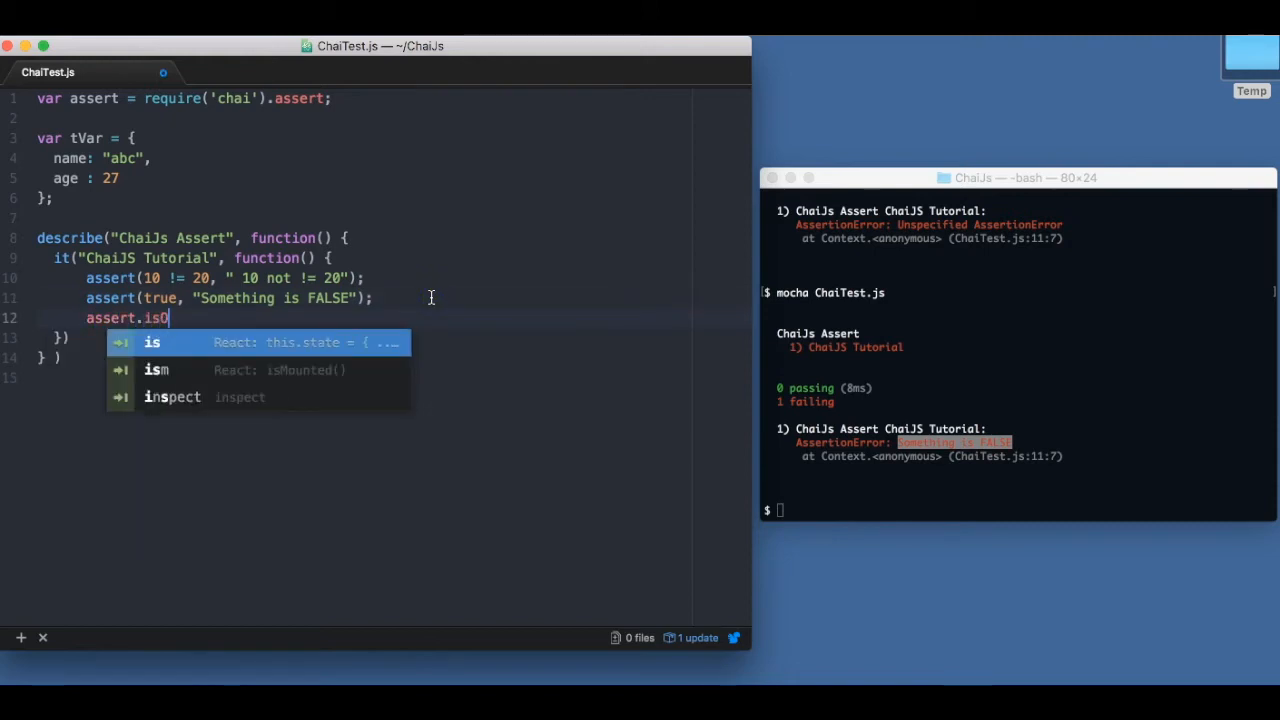
{"action": "type", "text": "k()"}
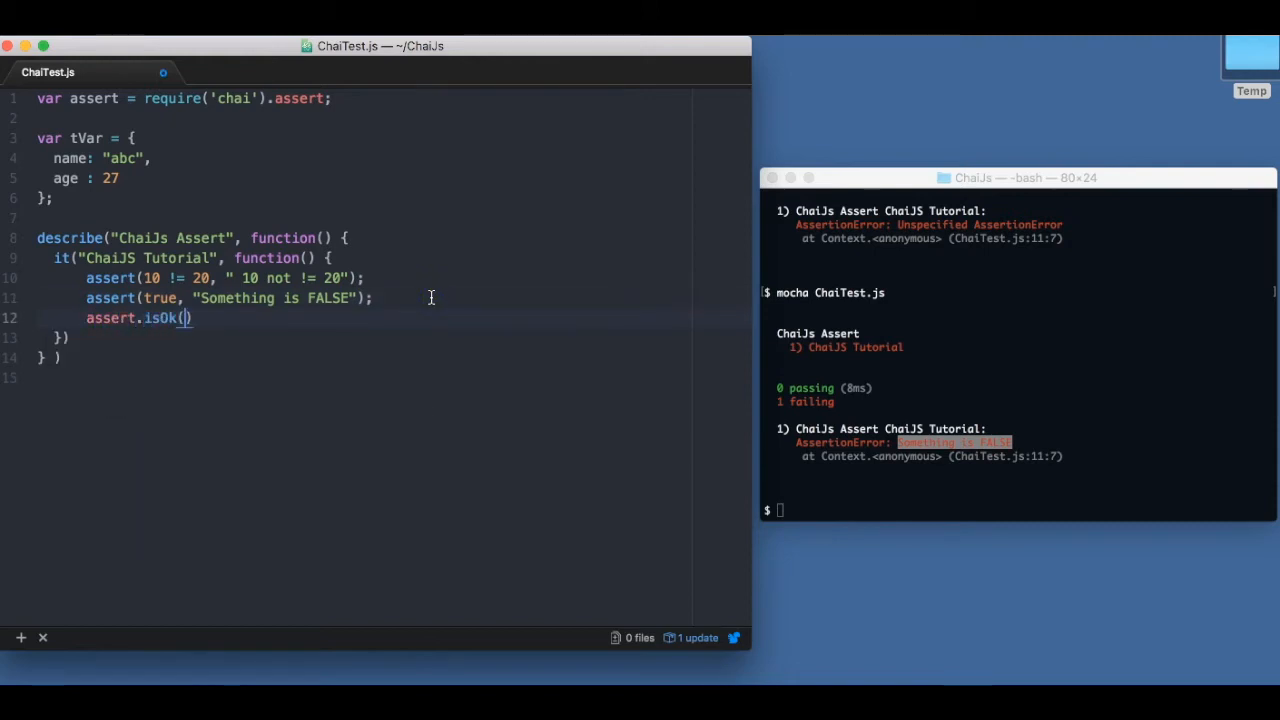
{"action": "type", "text": "true"}
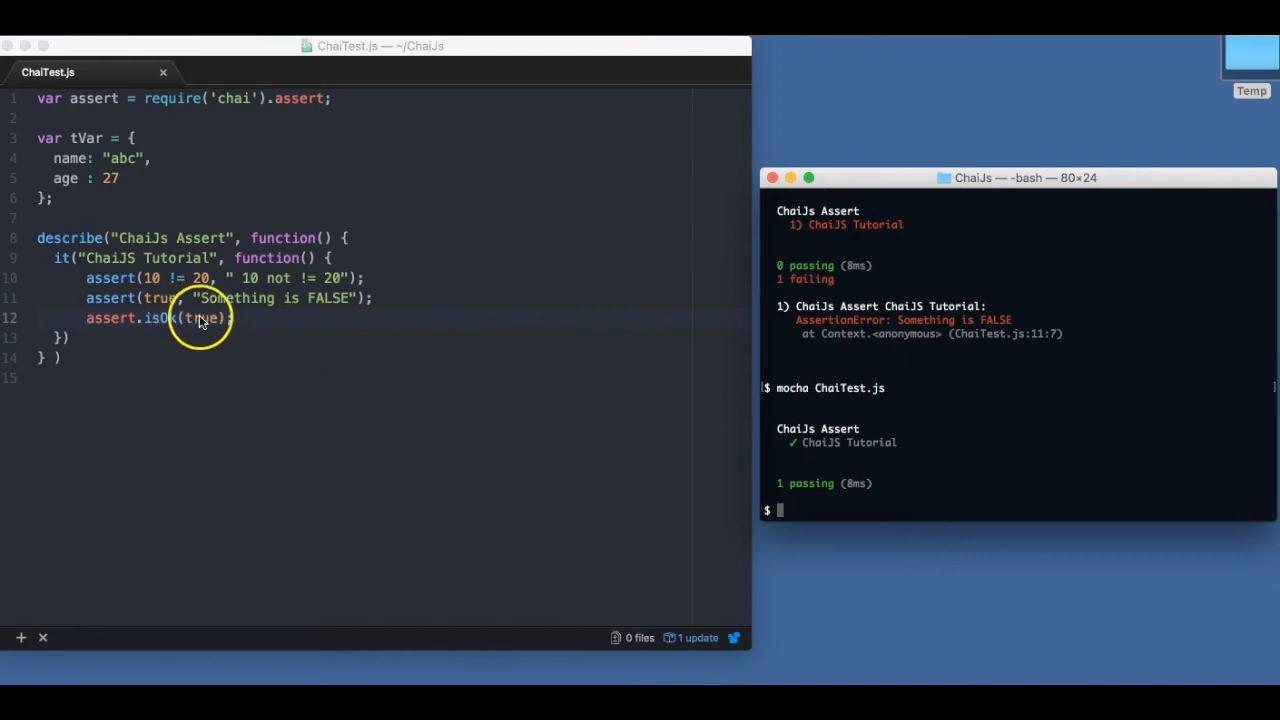
{"action": "type", "text": "false"}
{"action": "type", "text": "mocha ChaiTest.js"}
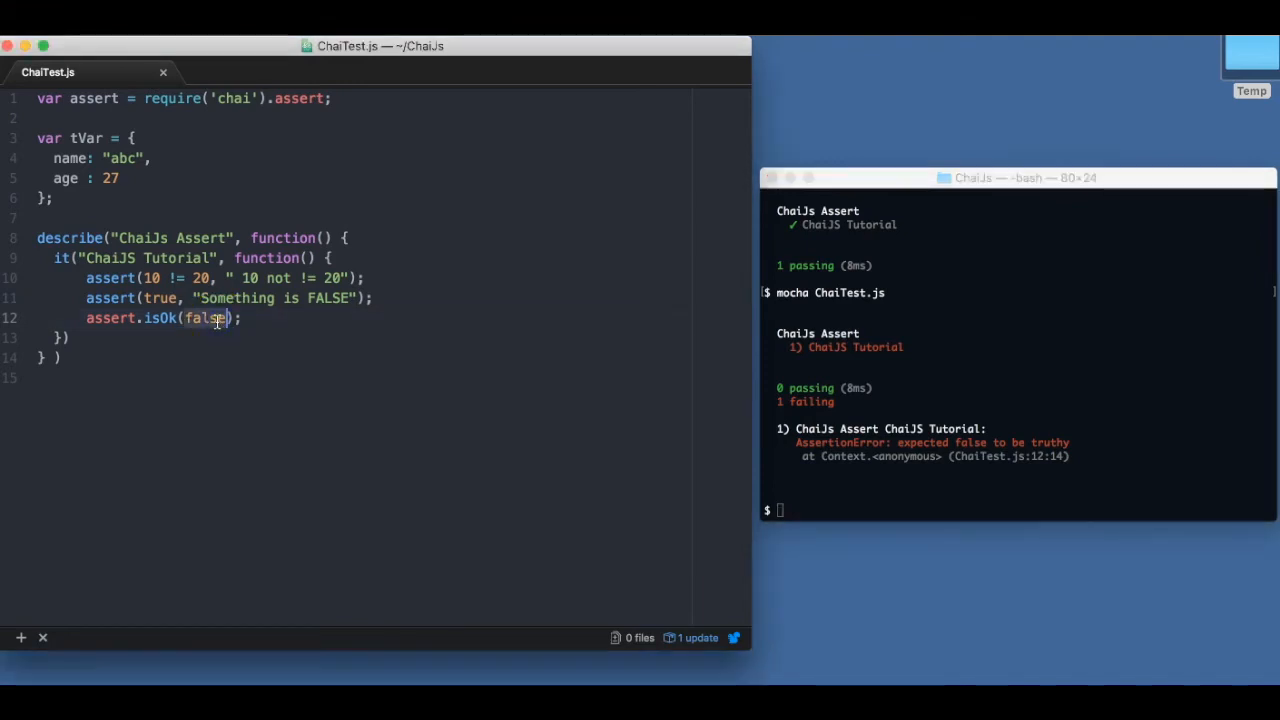
{"action": "type", "text": "{}"}
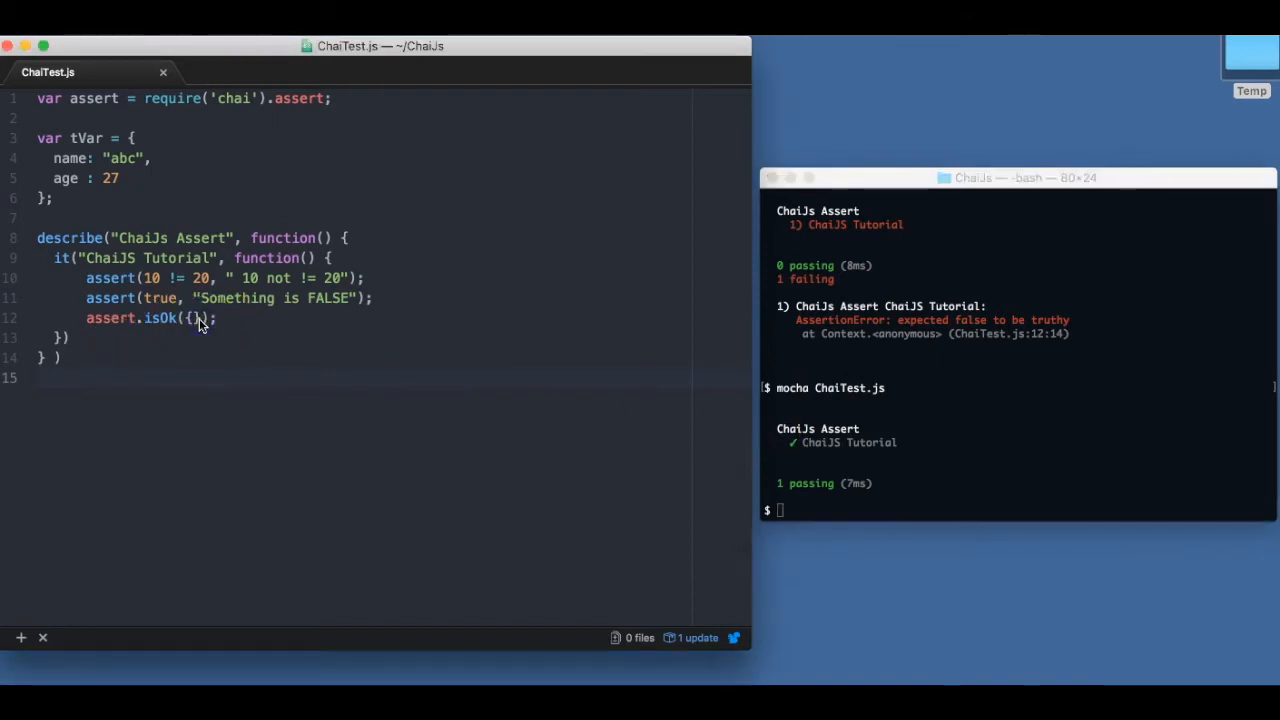
{"action": "mouse_move", "coordinate": [318, 318]}
{"action": "type", "text": "//"}
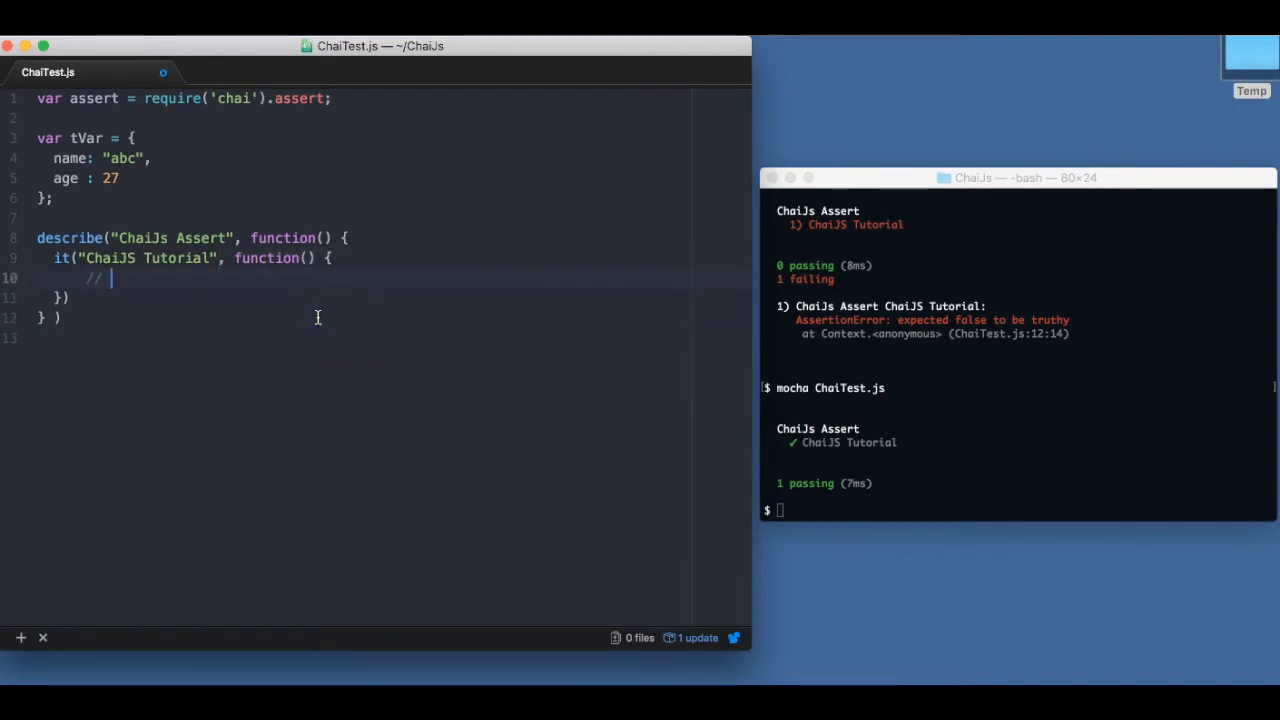
- Write an // equal comment and assert.equal(tVar.age, "abc") so the test fails
{"action": "type", "text": "equal"}
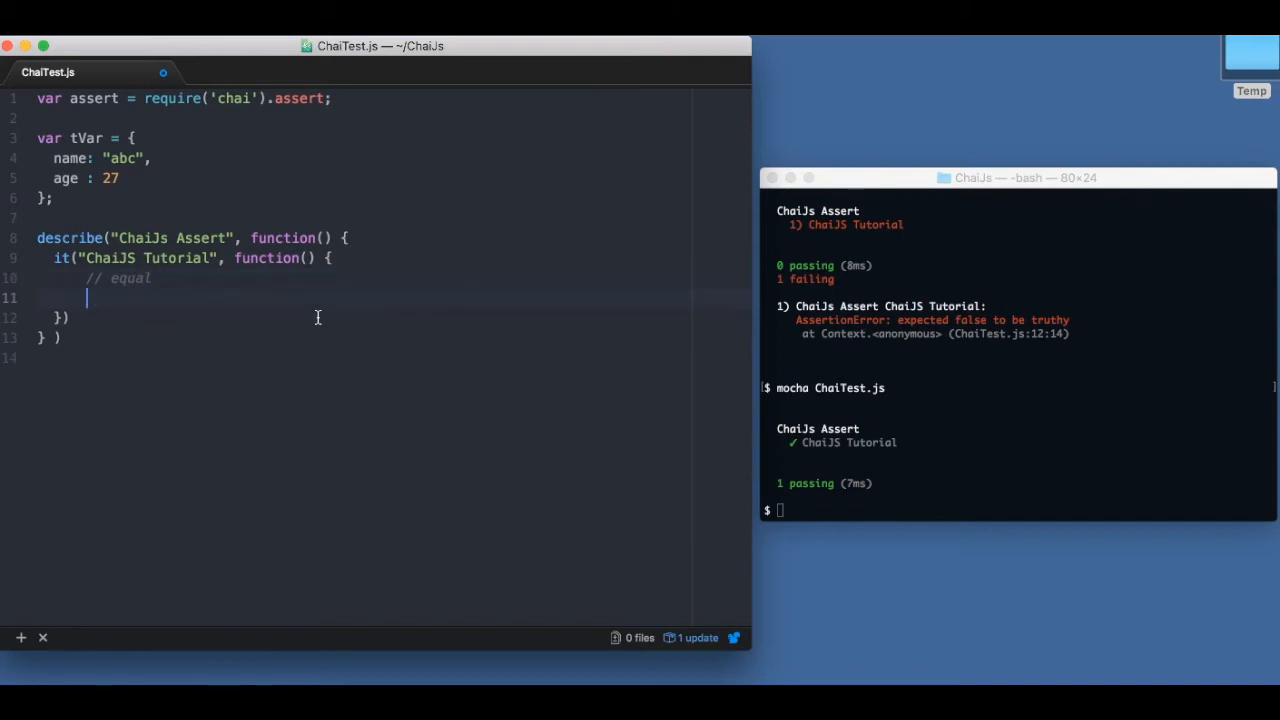
{"action": "type", "text": "asse"}
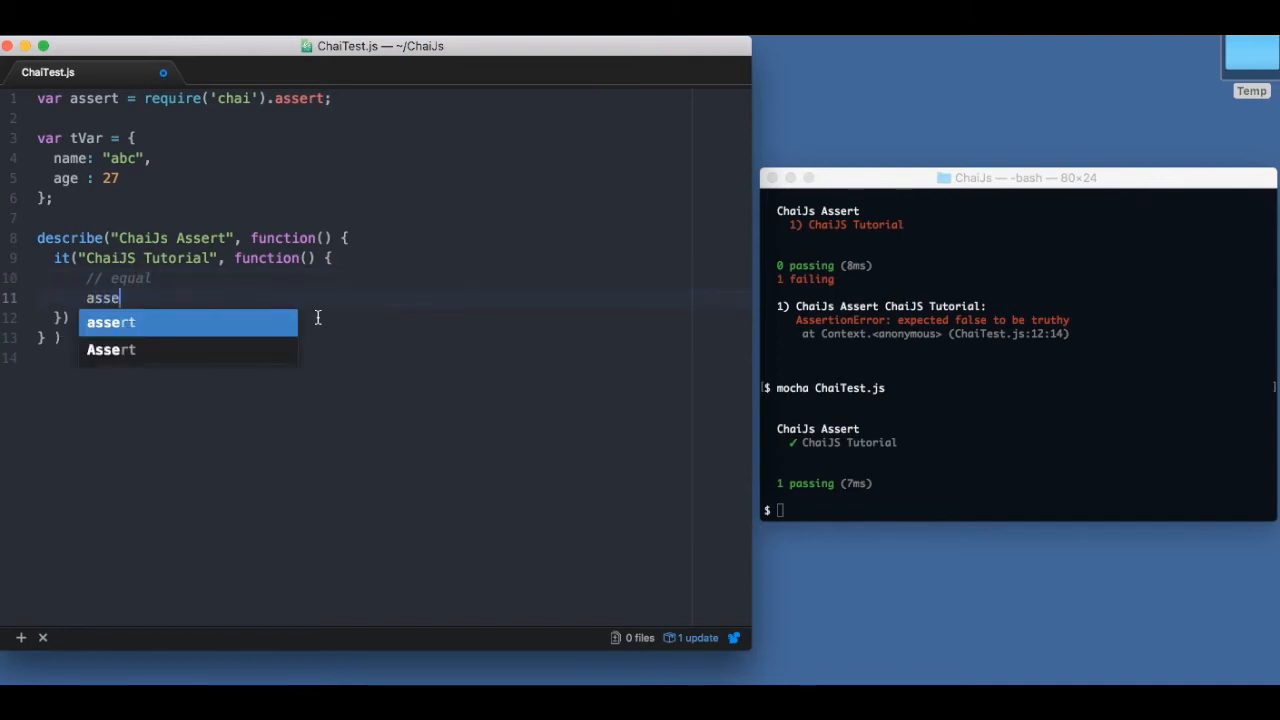
{"action": "type", "text": "rt"}
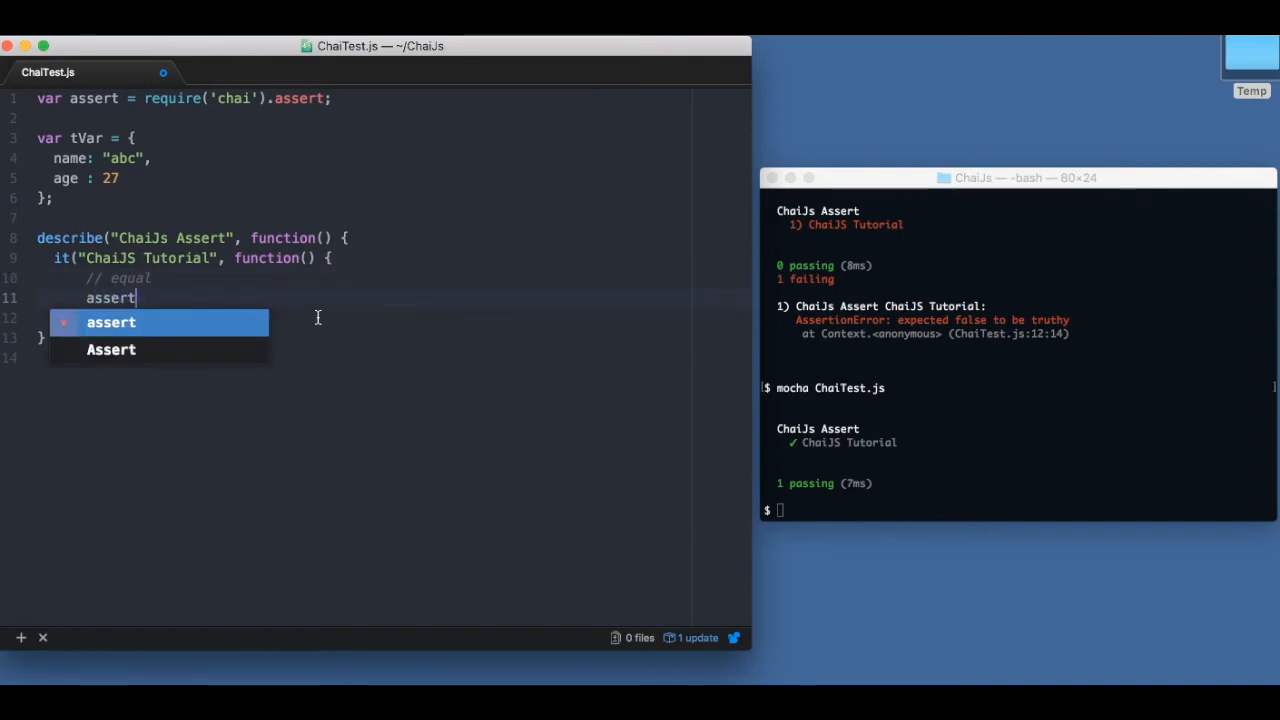
{"action": "type", "text": ".equal()"}
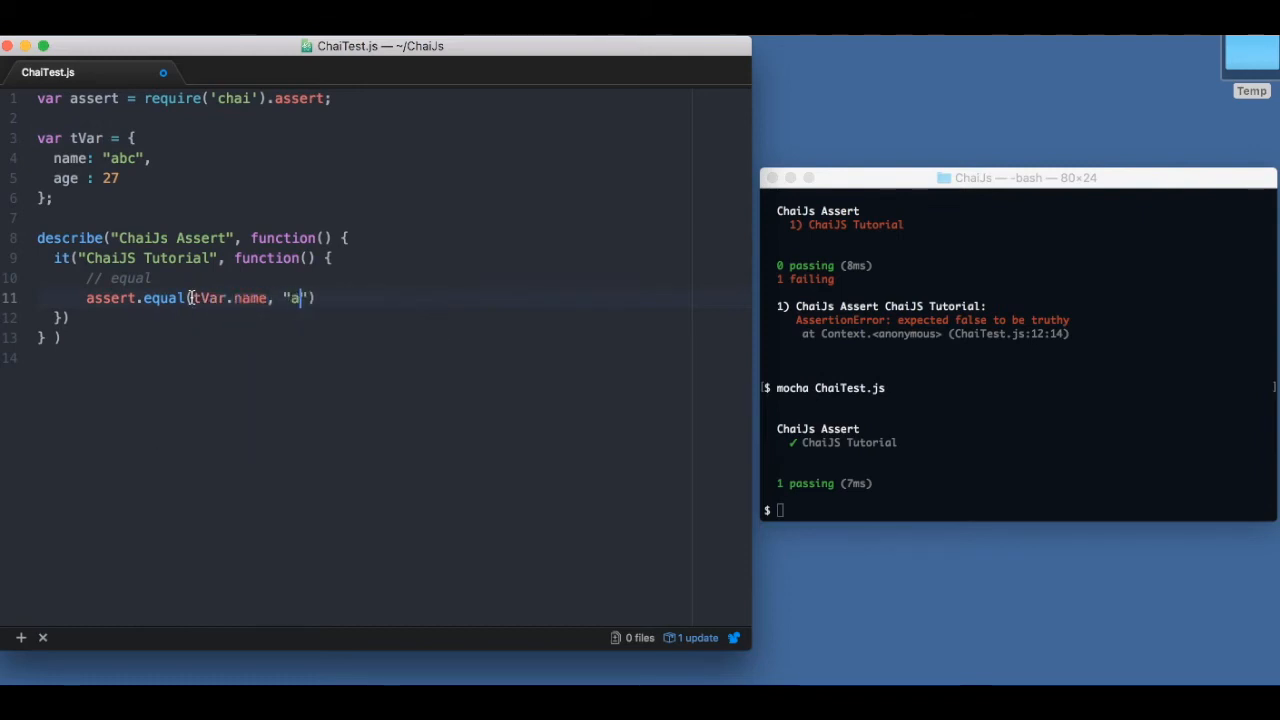
{"action": "type", "text": "bc\");"}
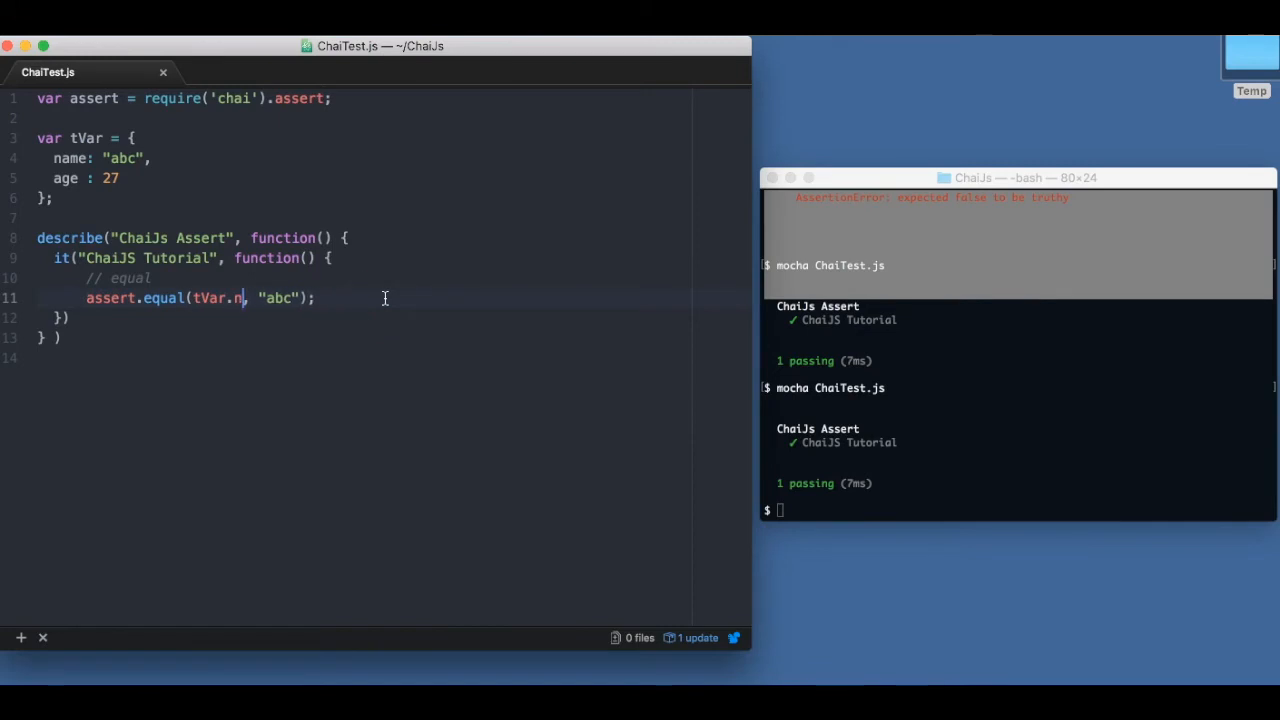
{"action": "type", "text": "age"}
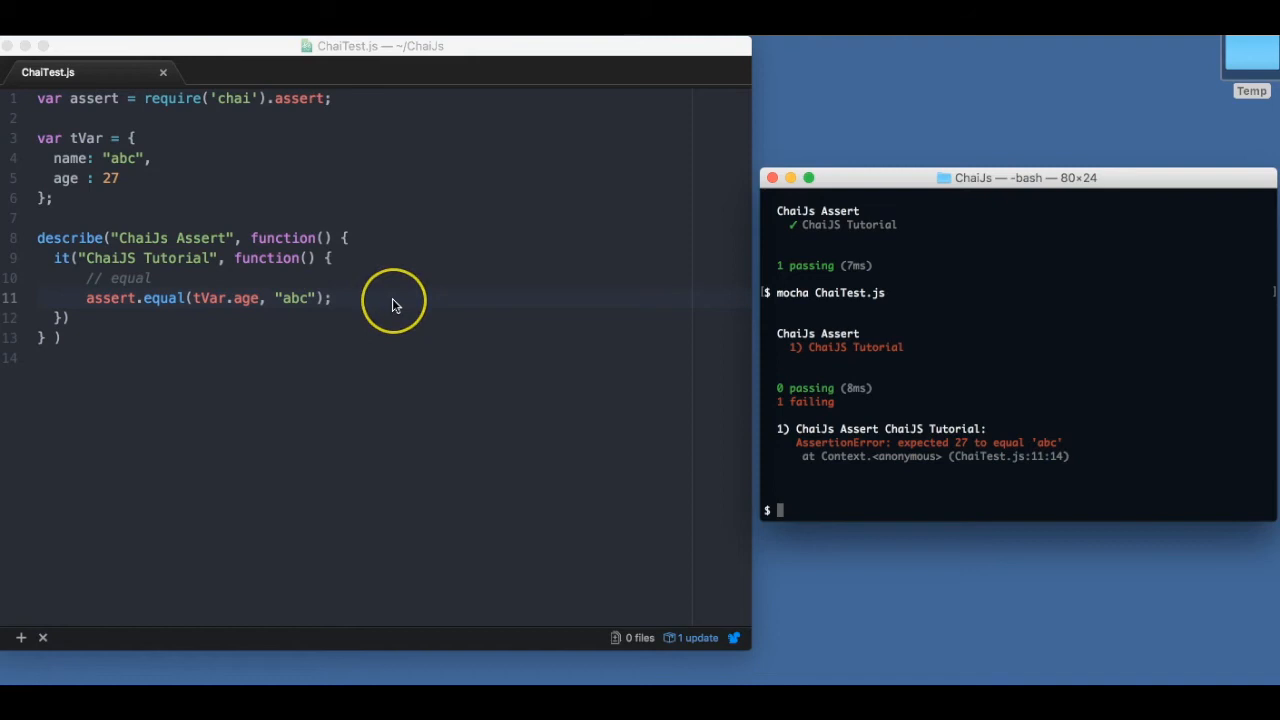
{"action": "mouse_move", "coordinate": [396, 304]}
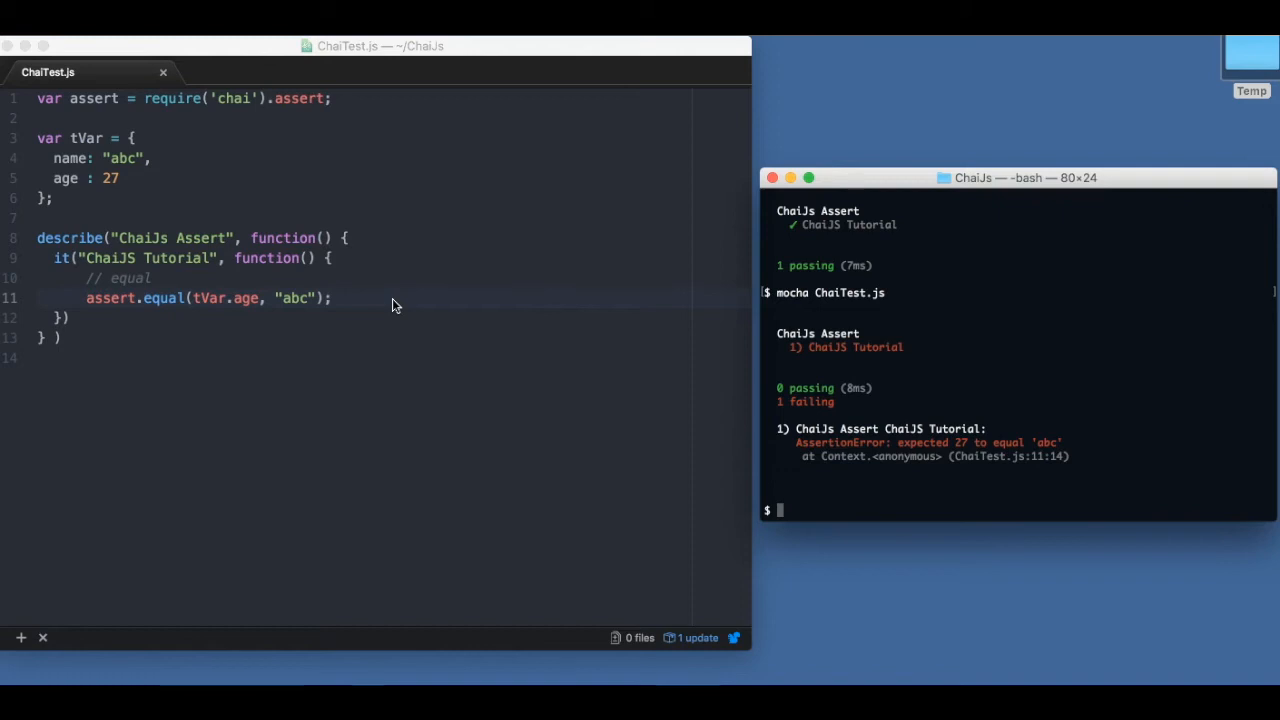
- Remove the age assertion, leaving only the // equal comment in the test body
{"action": "left_click", "coordinate": [364, 298]}
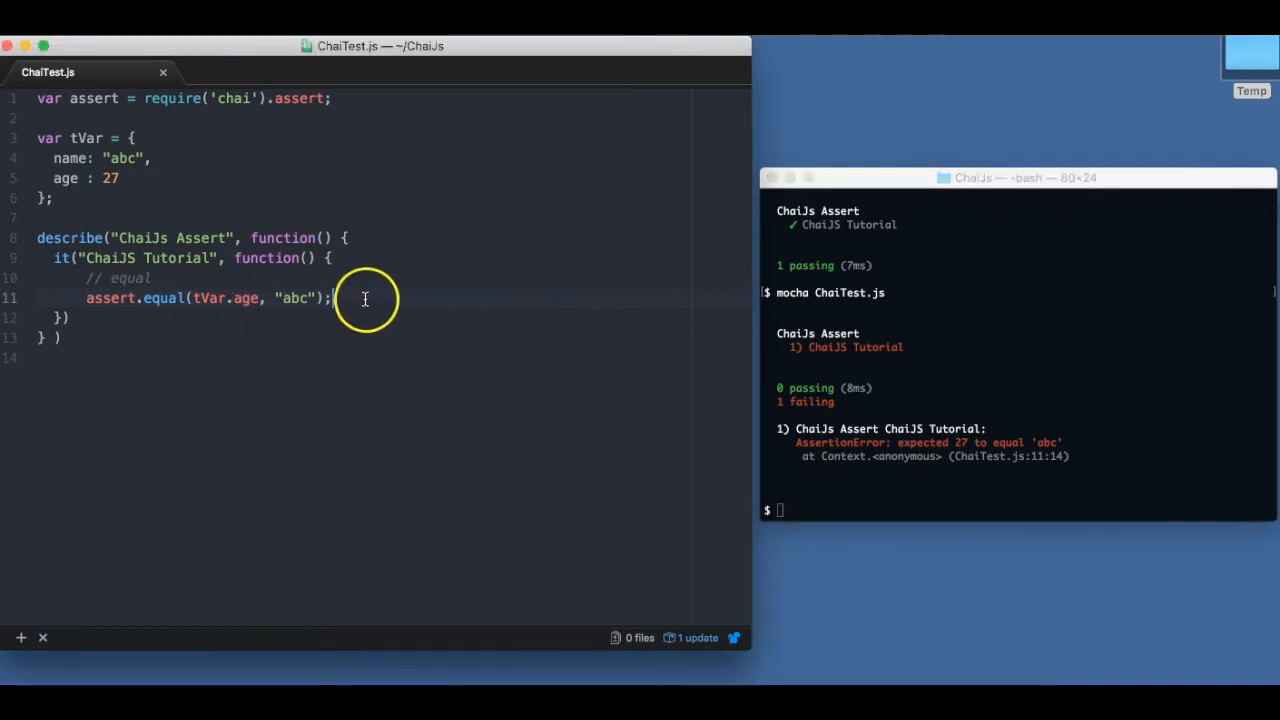
{"action": "key", "text": "Backspace"}
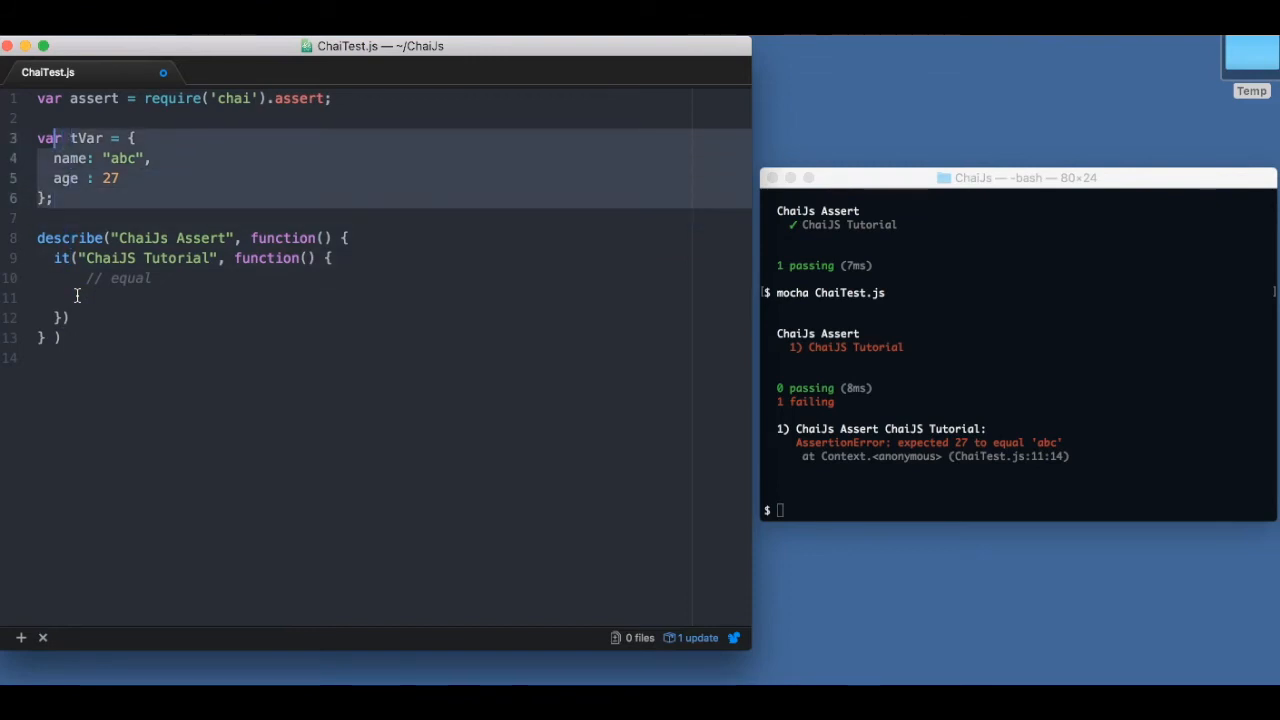
- Define function myobj returning {value: 100, axis: 20} in place of tVar
{"action": "type", "text": "func"}
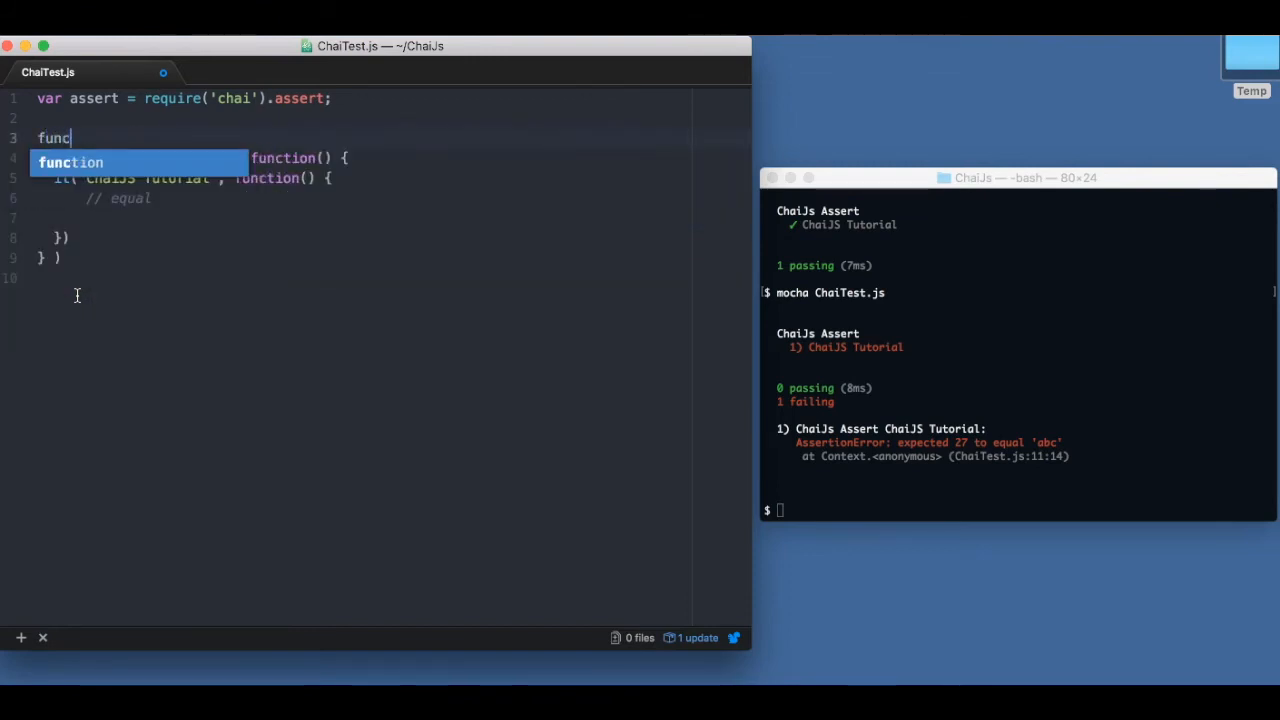
{"action": "type", "text": "tion myobj() {"}
{"action": "type", "text": "return {"}
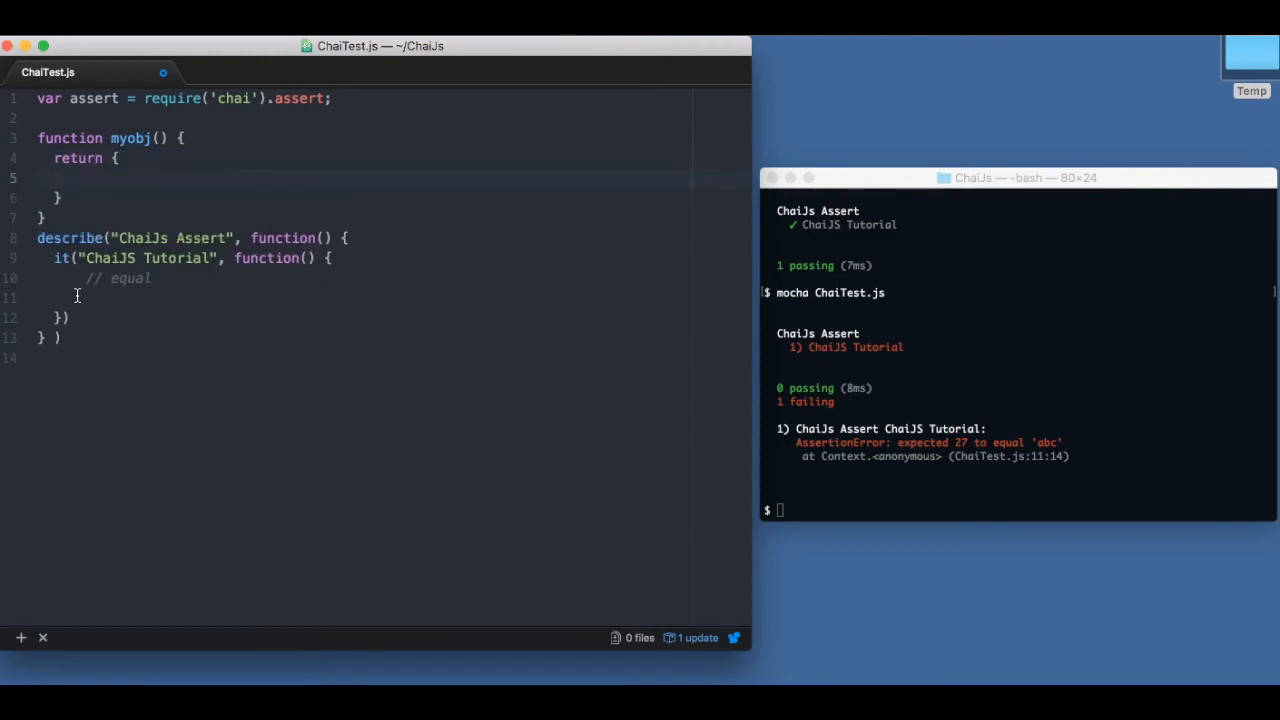
{"action": "type", "text": "value"}
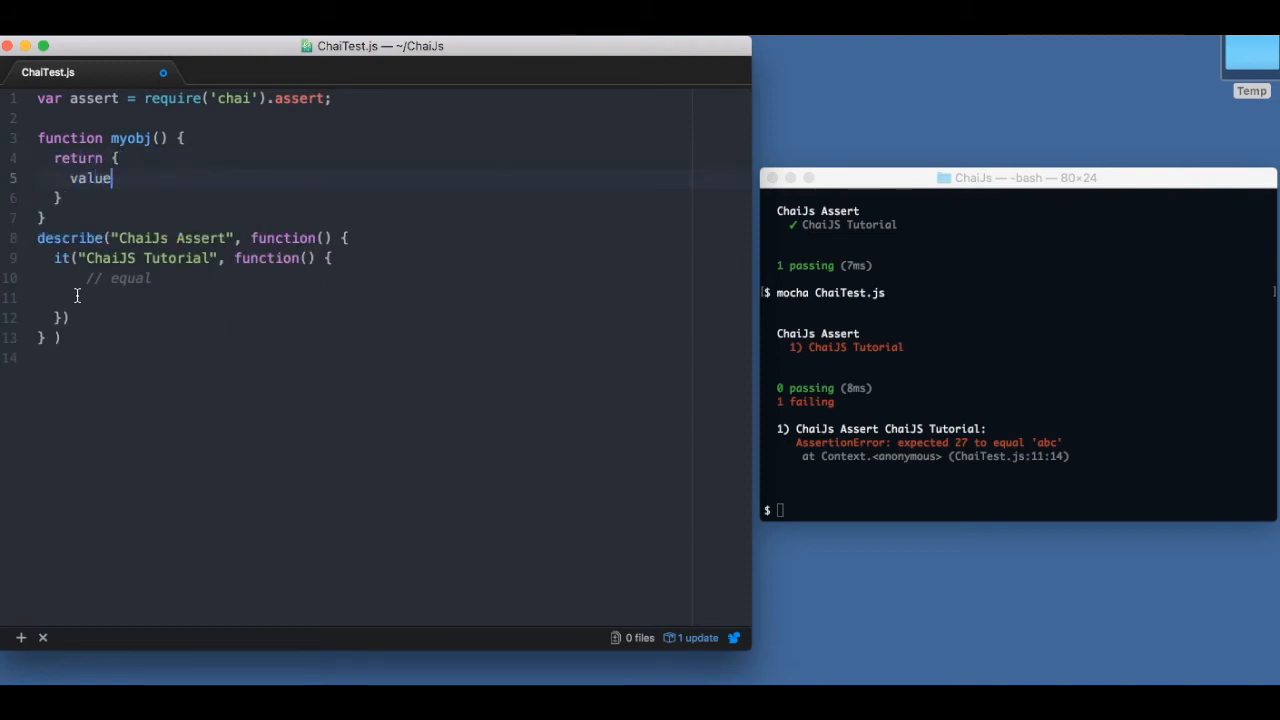
{"action": "type", "text": ": 100,"}
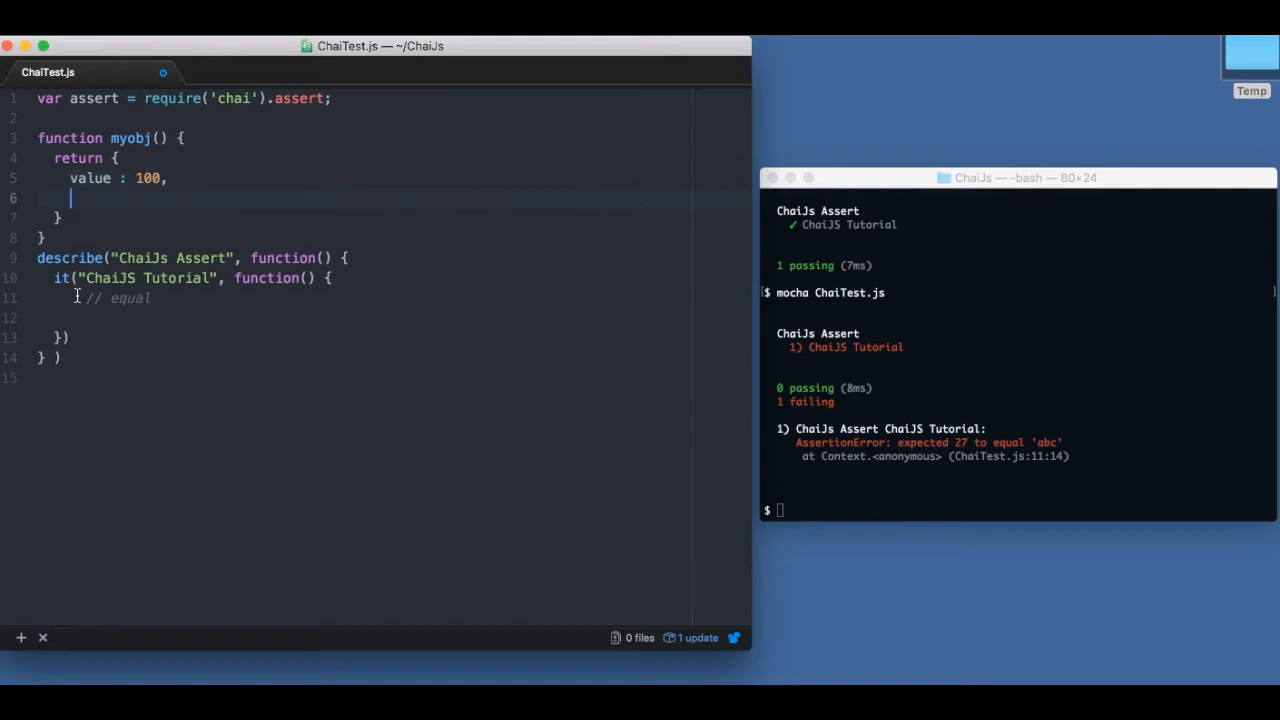
{"action": "type", "text": "axis"}
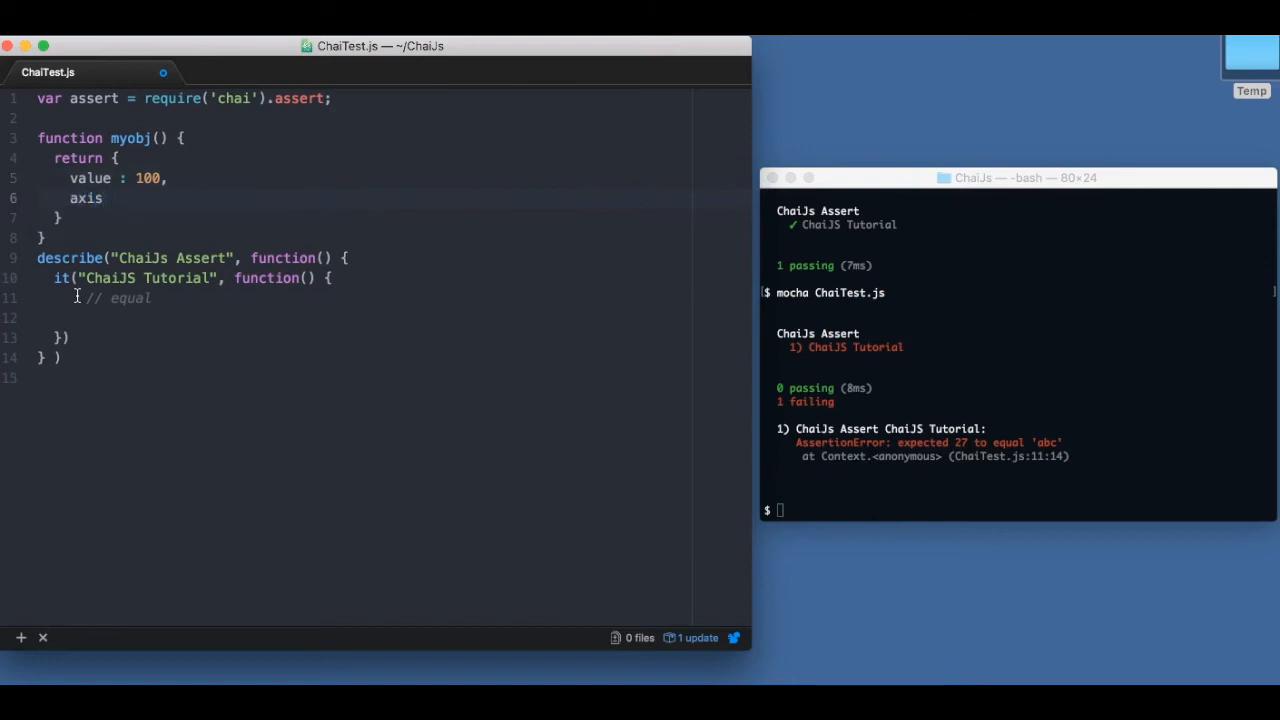
{"action": "type", "text": ": 20"}
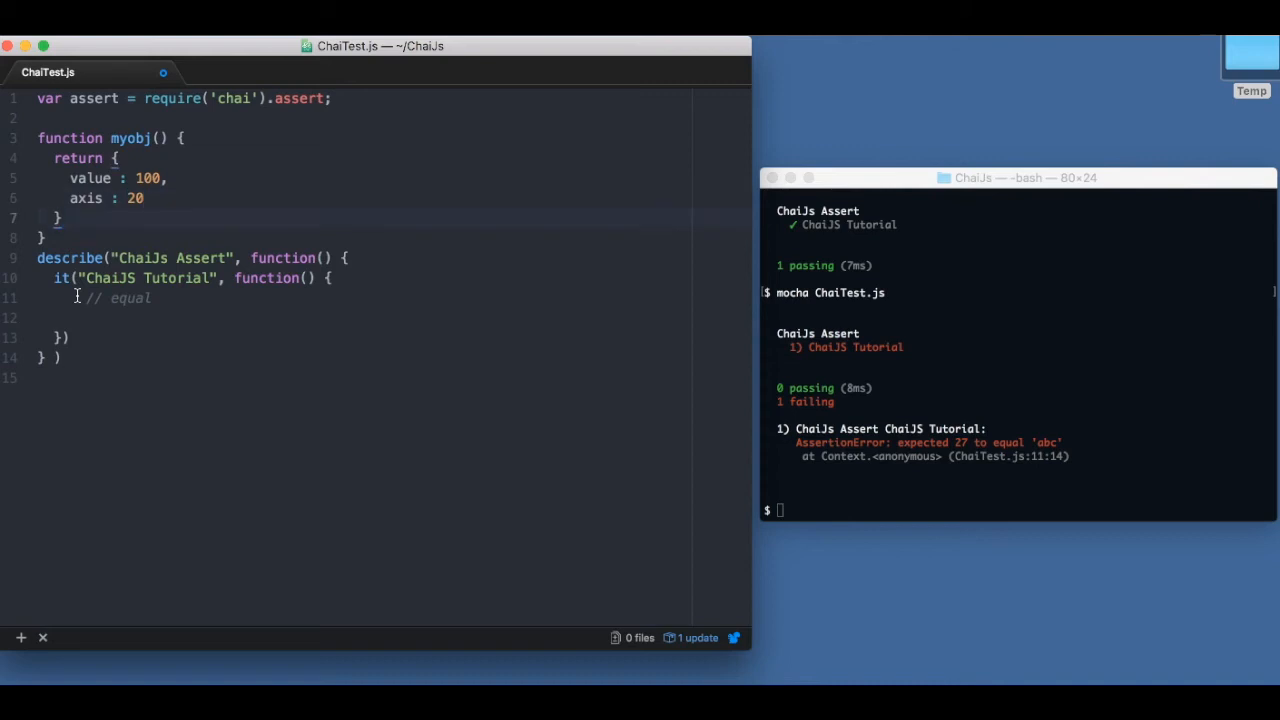
- Create two instances t1 and t2 with new myobj() inside the test
{"action": "left_click", "coordinate": [152, 296]}
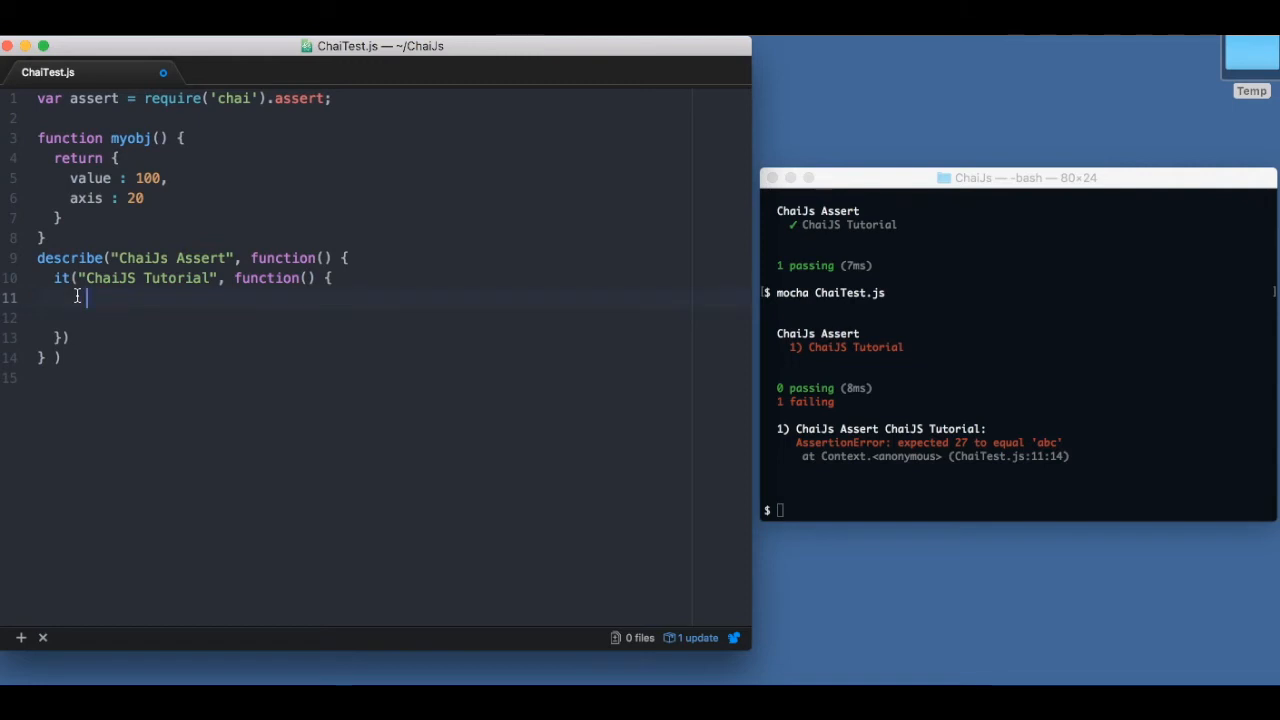
{"action": "type", "text": "let t1 ="}
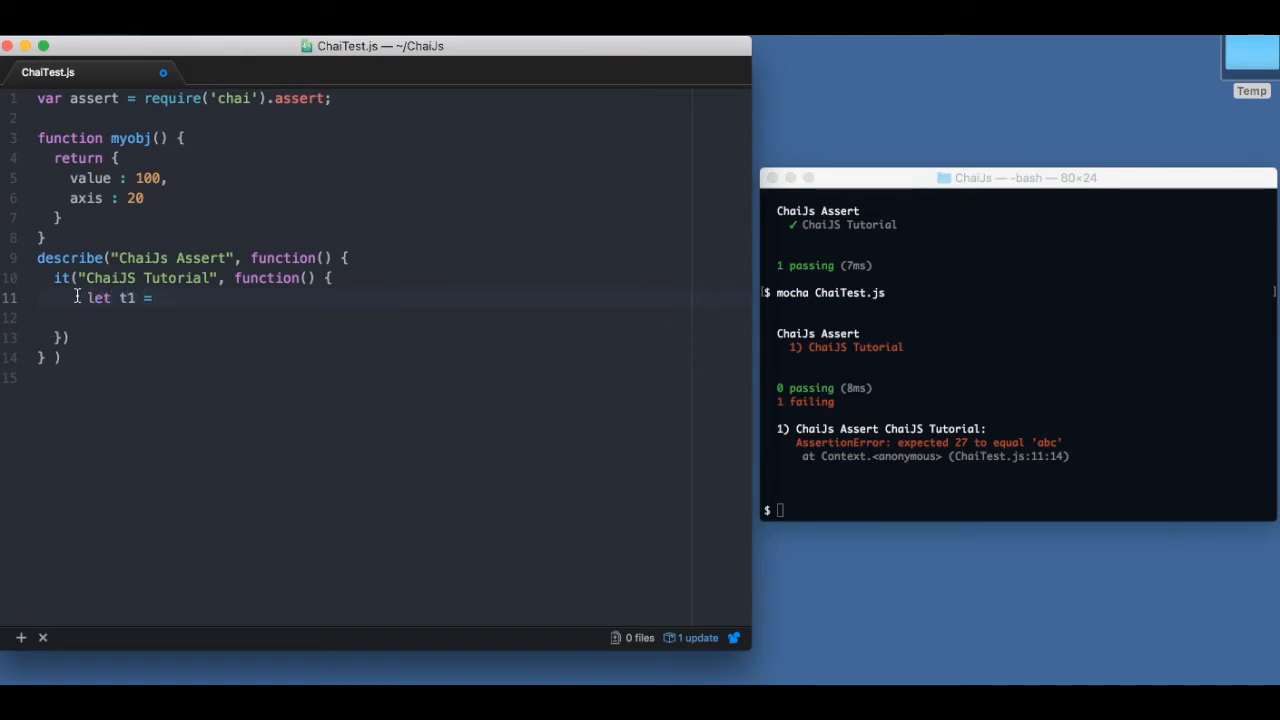
{"action": "type", "text": "new m"}
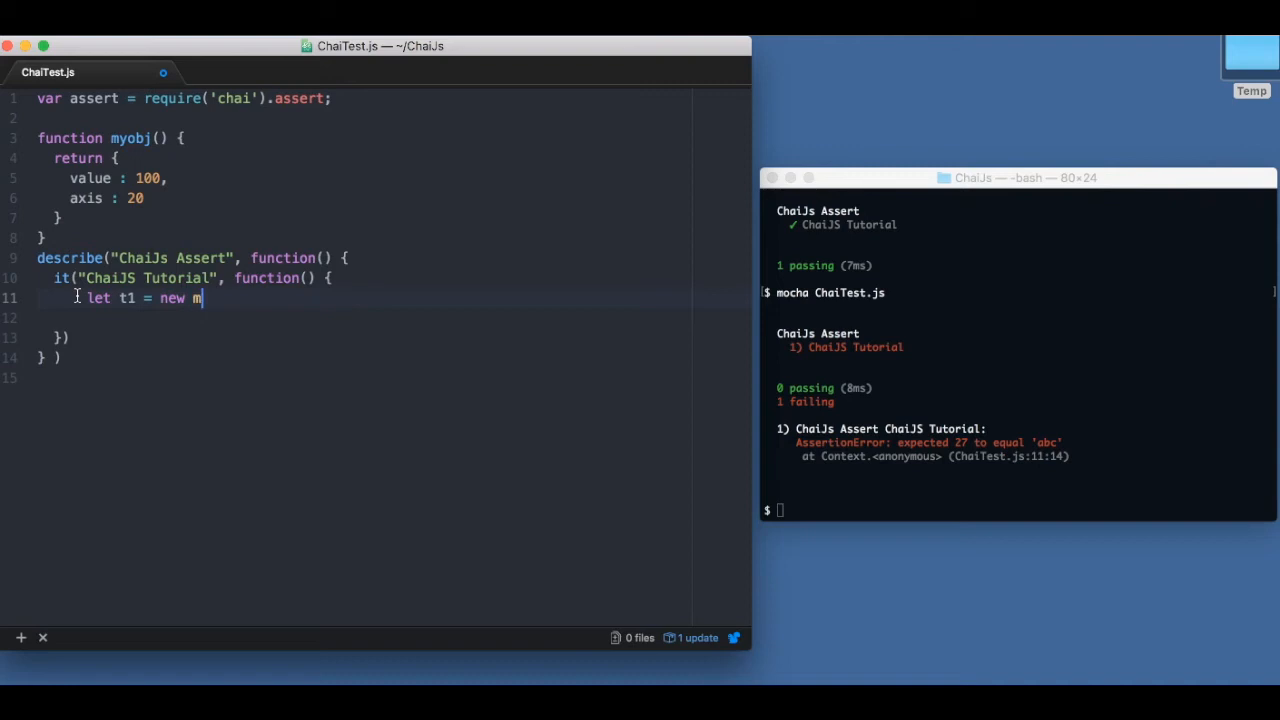
{"action": "type", "text": "yobj();"}
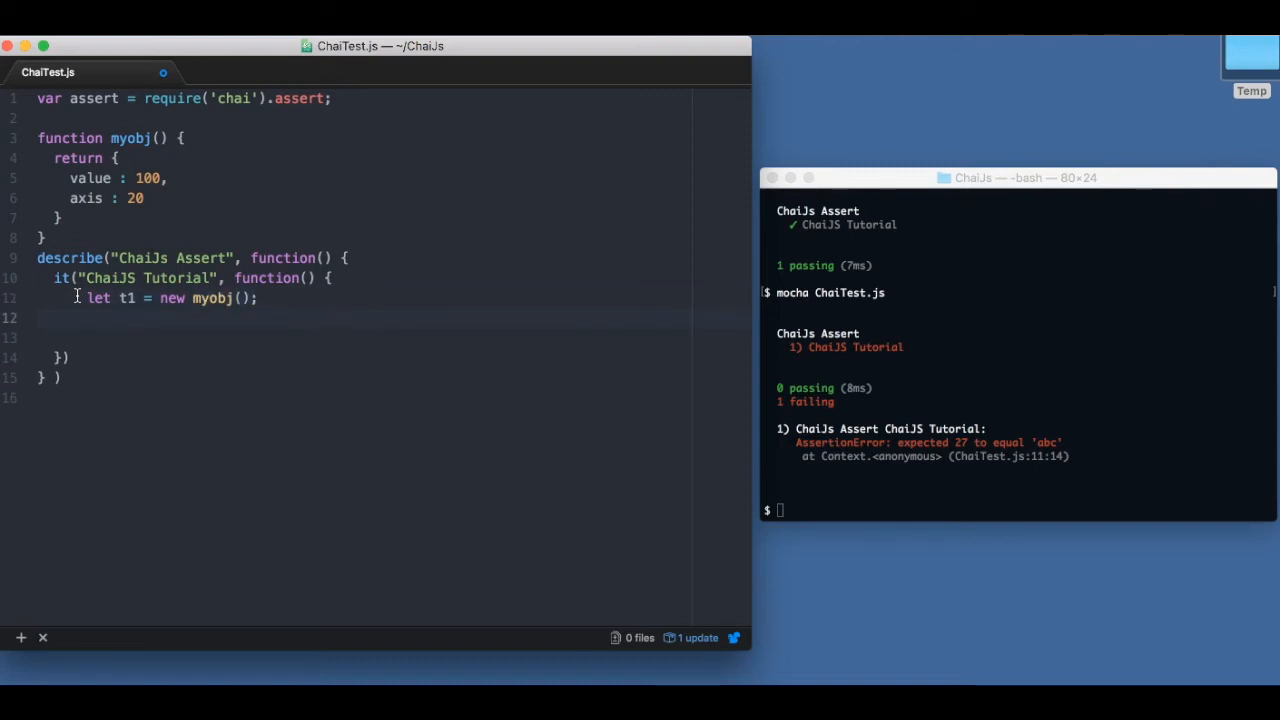
{"action": "type", "text": "let t2"}
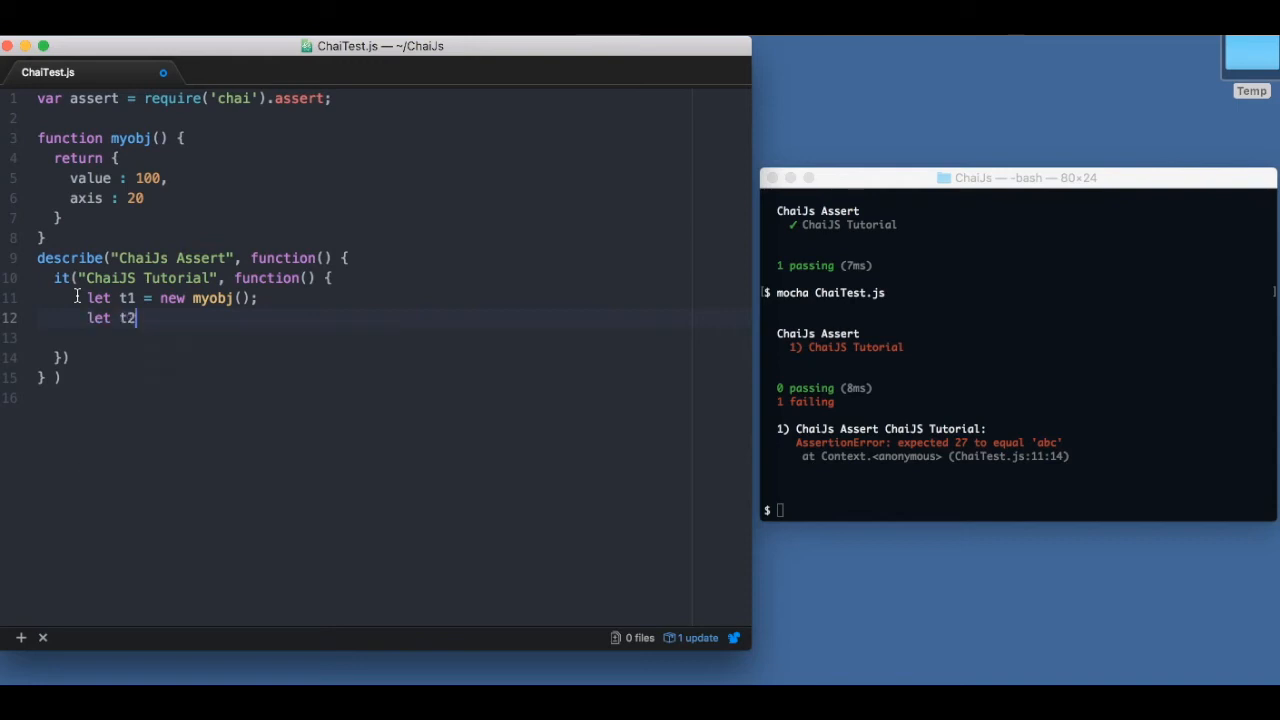
{"action": "type", "text": "= new myobj();"}
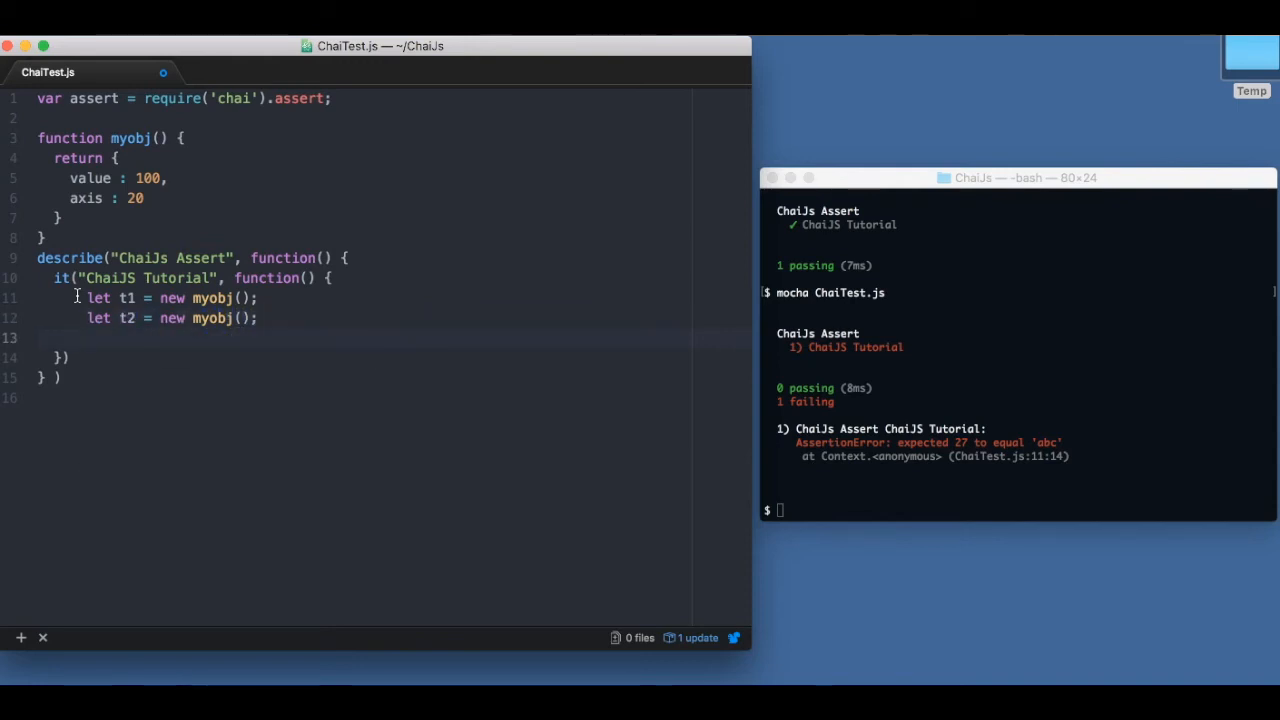
- Add assert.equal(t1, t2) comparing the two instances
{"action": "type", "text": "assert"}
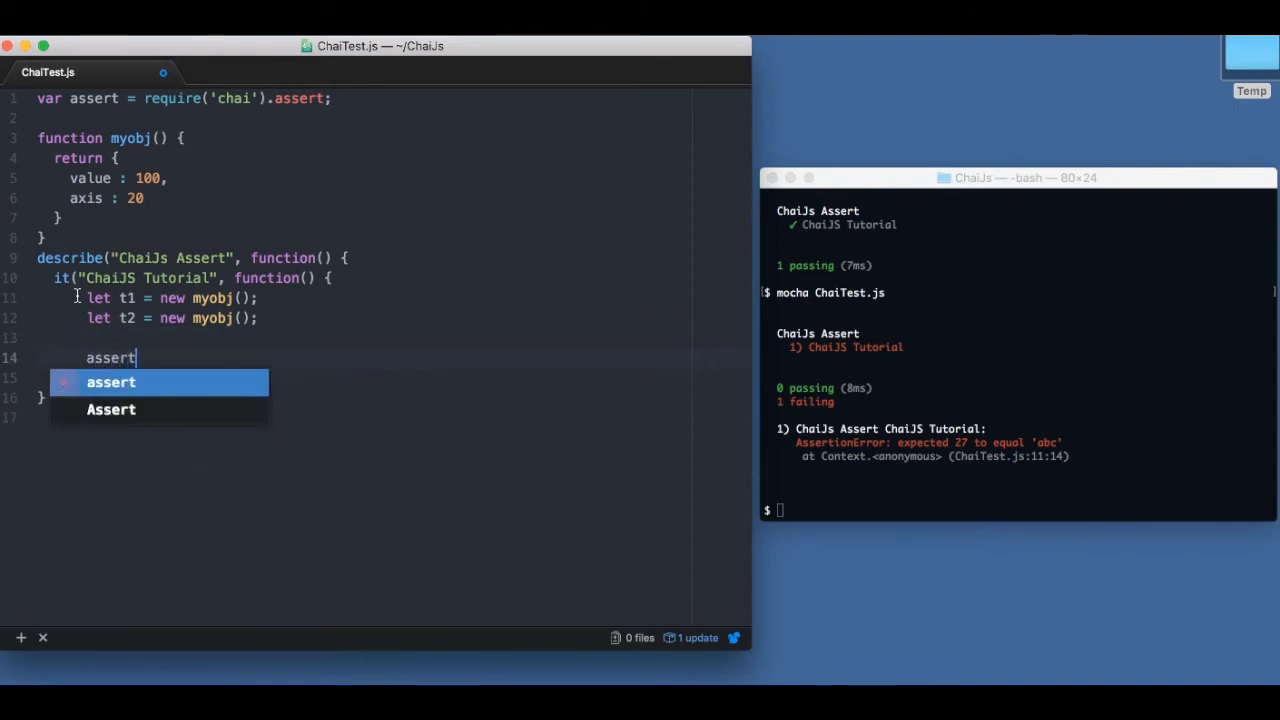
{"action": "type", "text": ".equ"}
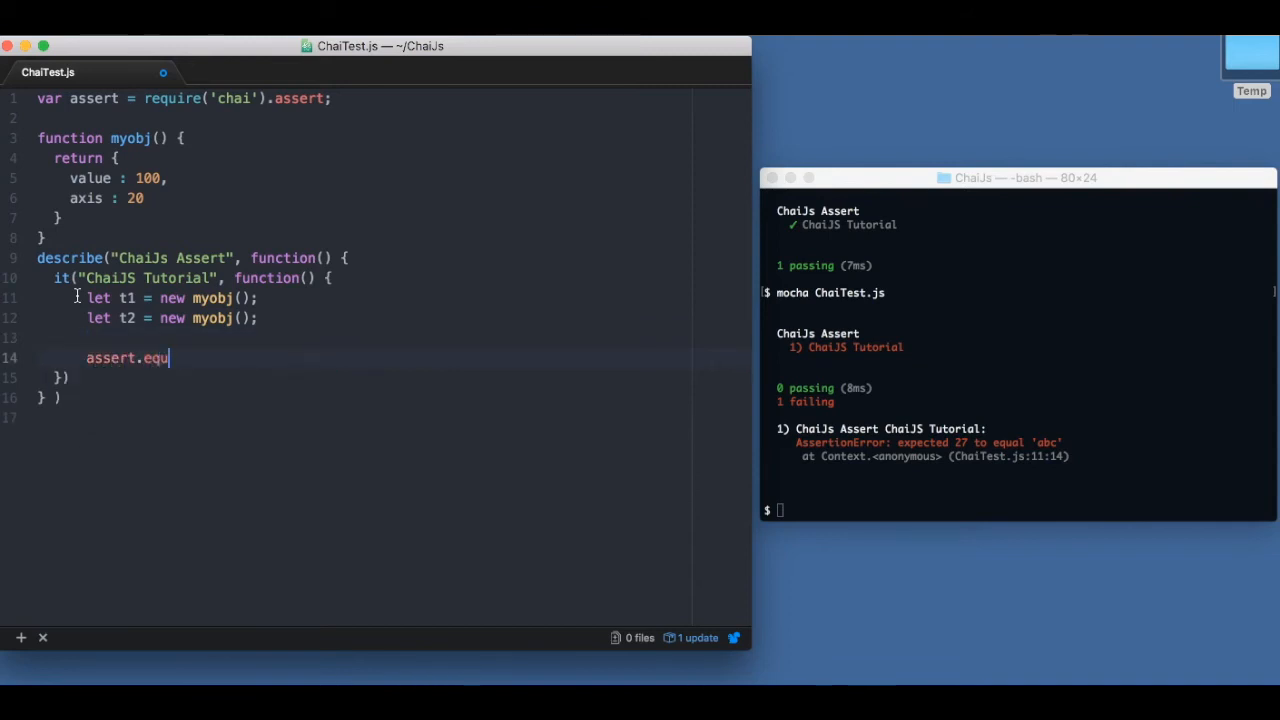
{"action": "type", "text": "al(t1,"}
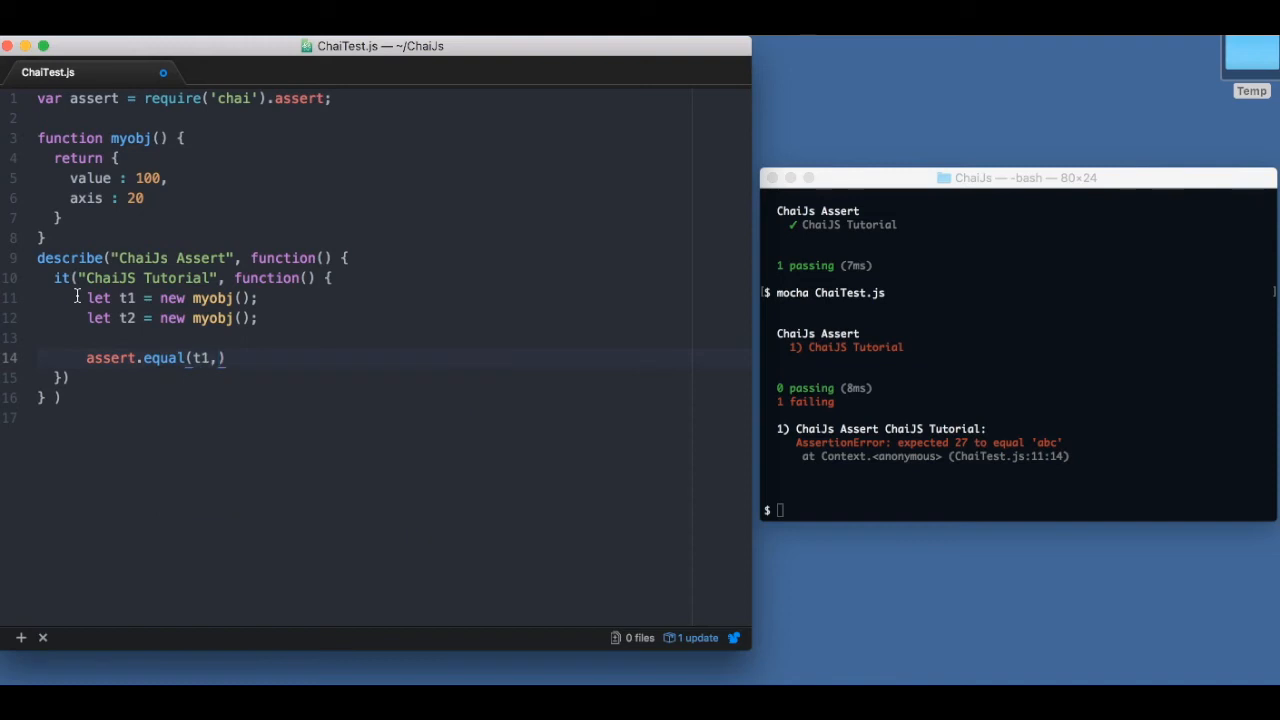
{"action": "type", "text": "t2);"}
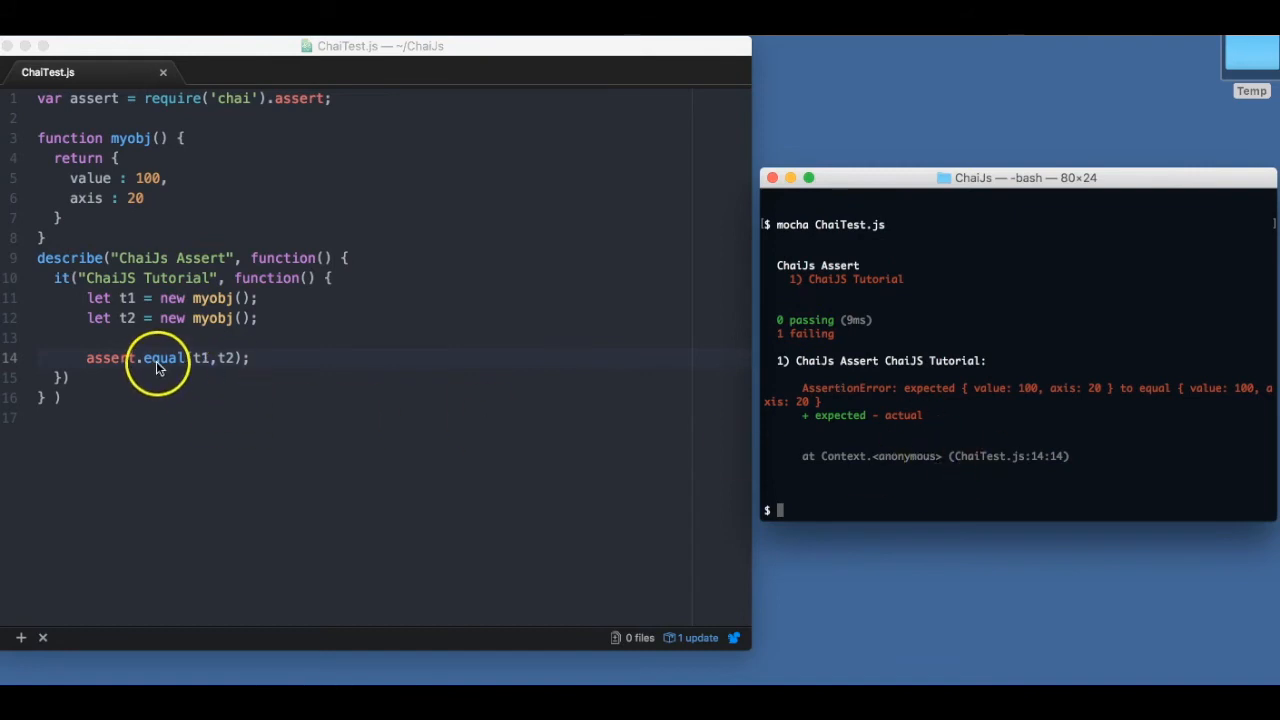
- Change the comparison from equal to deepEqual(t1, t2)
{"action": "double_click", "coordinate": [160, 358]}
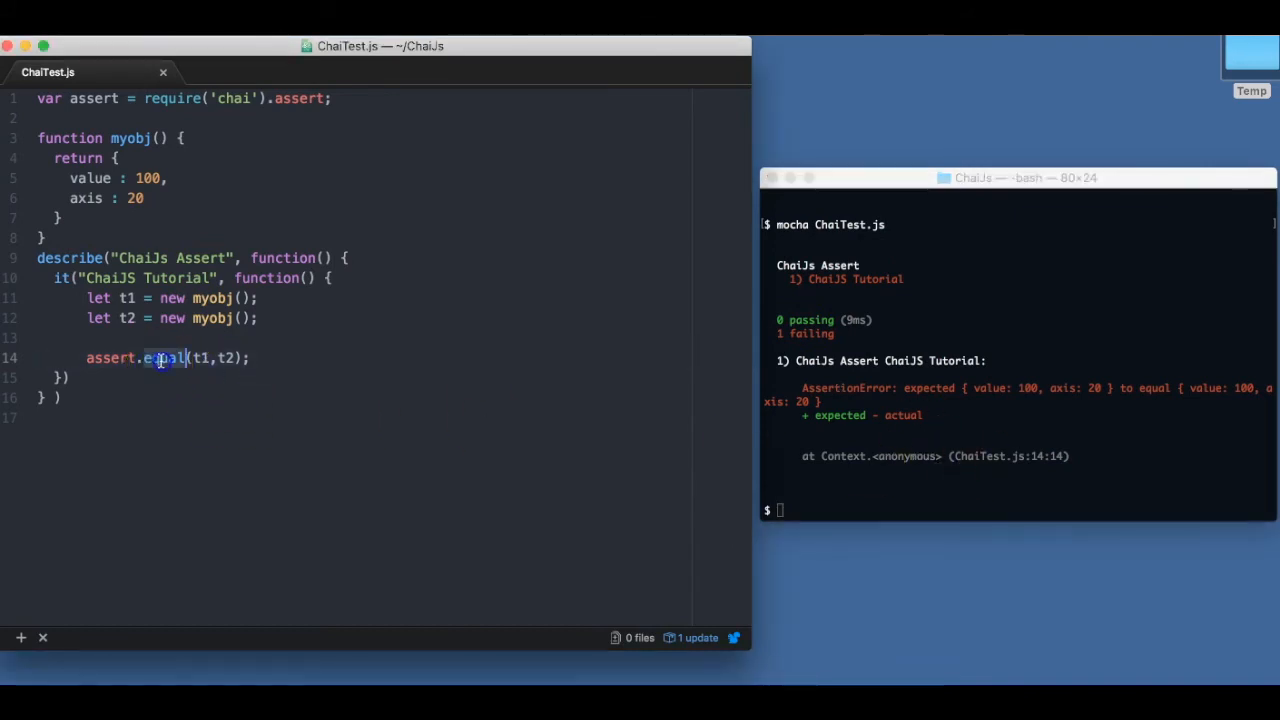
{"action": "type", "text": "deepE"}
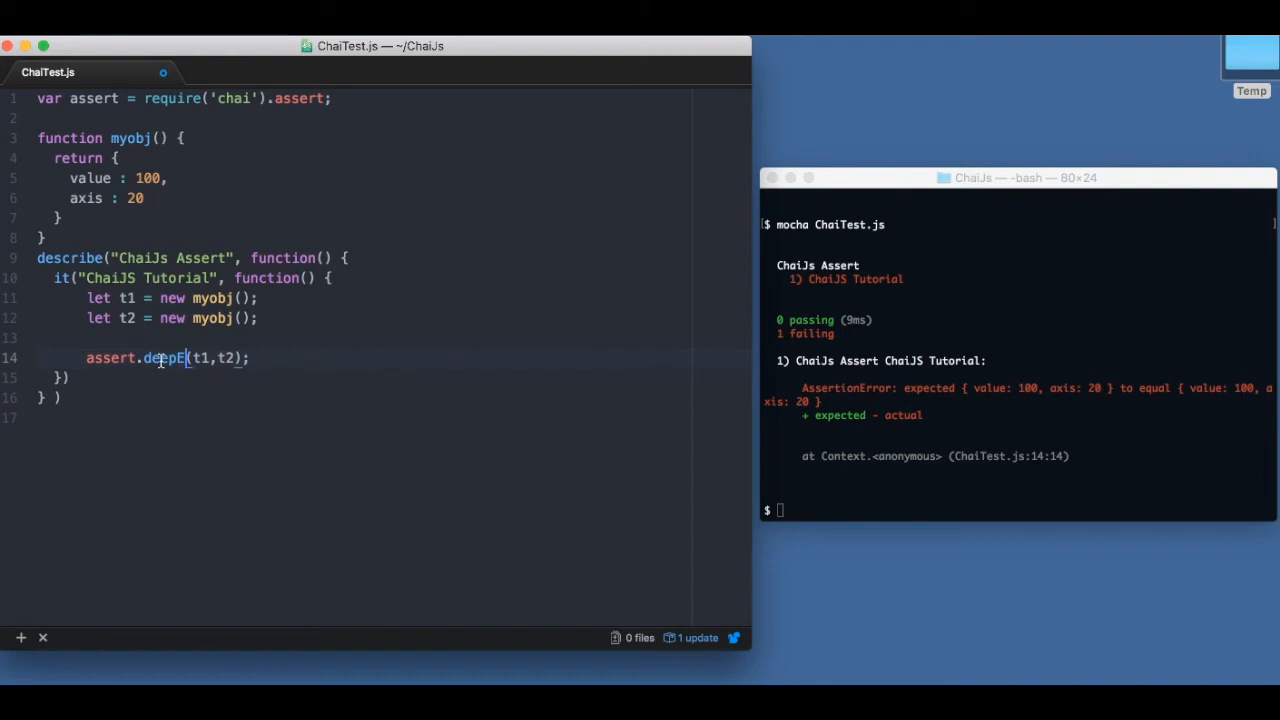
{"action": "type", "text": "qual"}
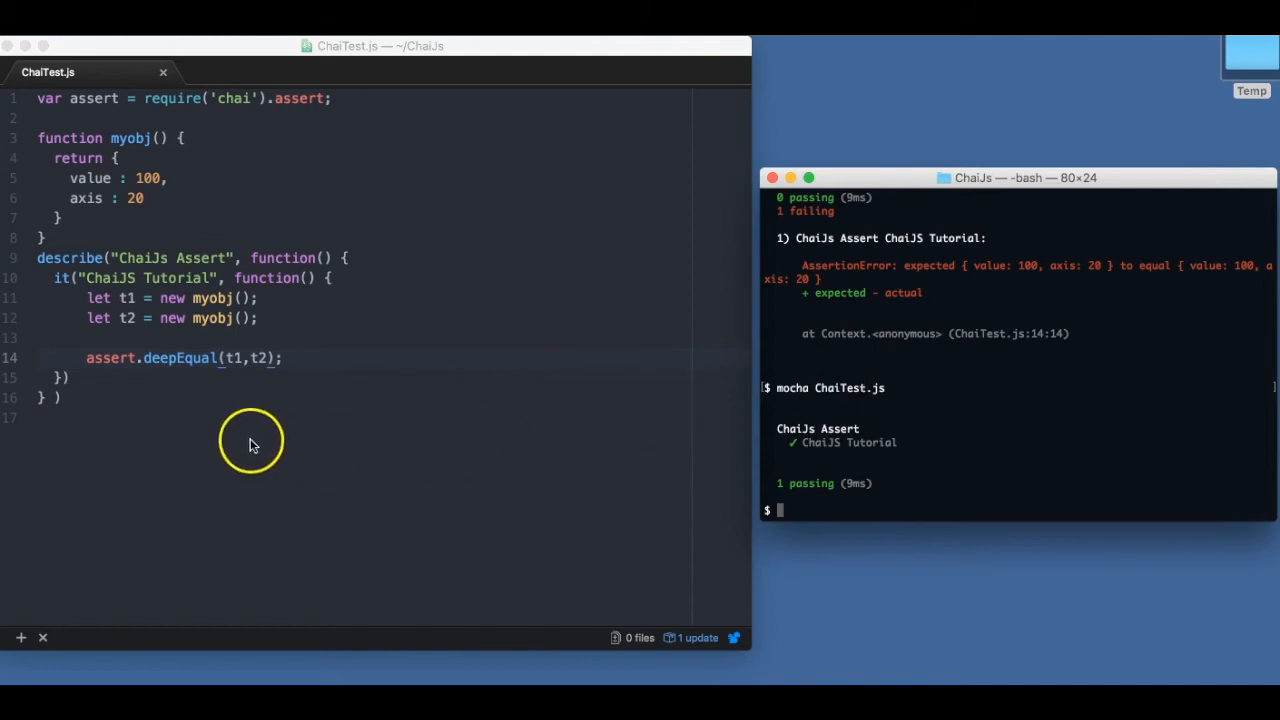
- Set t2.axis = 13 below the t2 declaration so deepEqual fails on the axis
{"action": "left_click", "coordinate": [224, 332]}
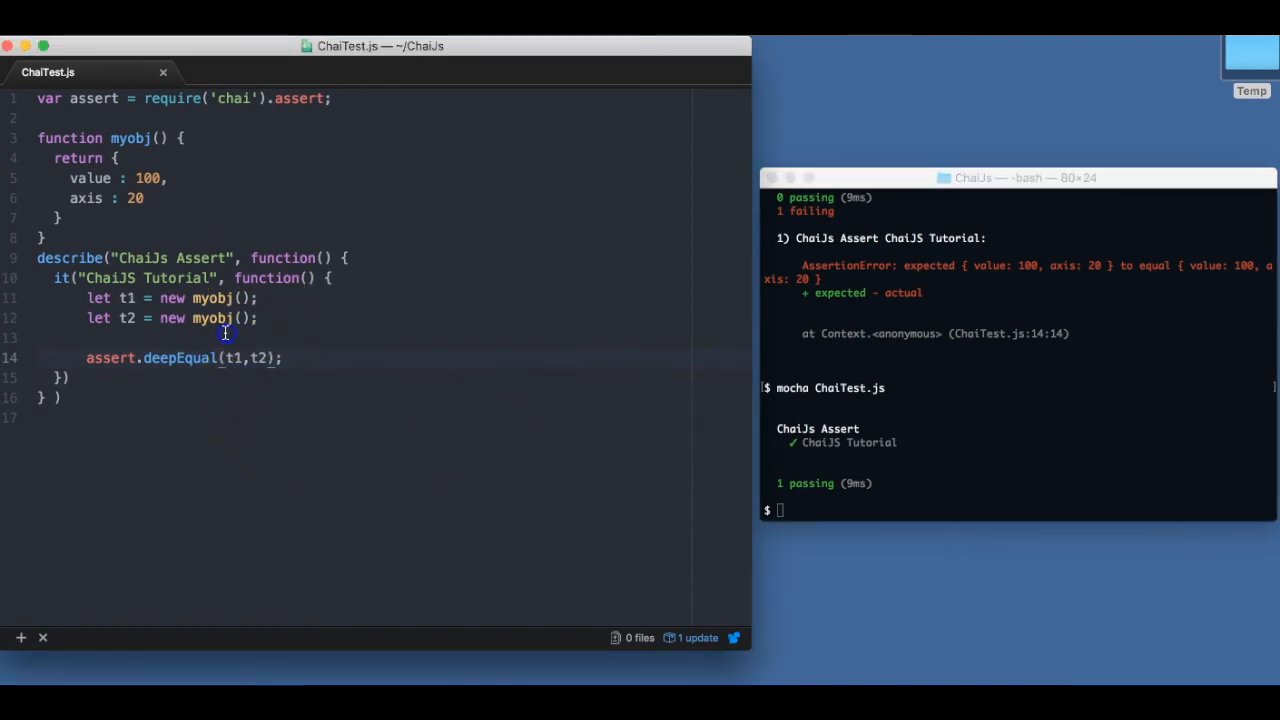
{"action": "type", "text": "t2.axis"}
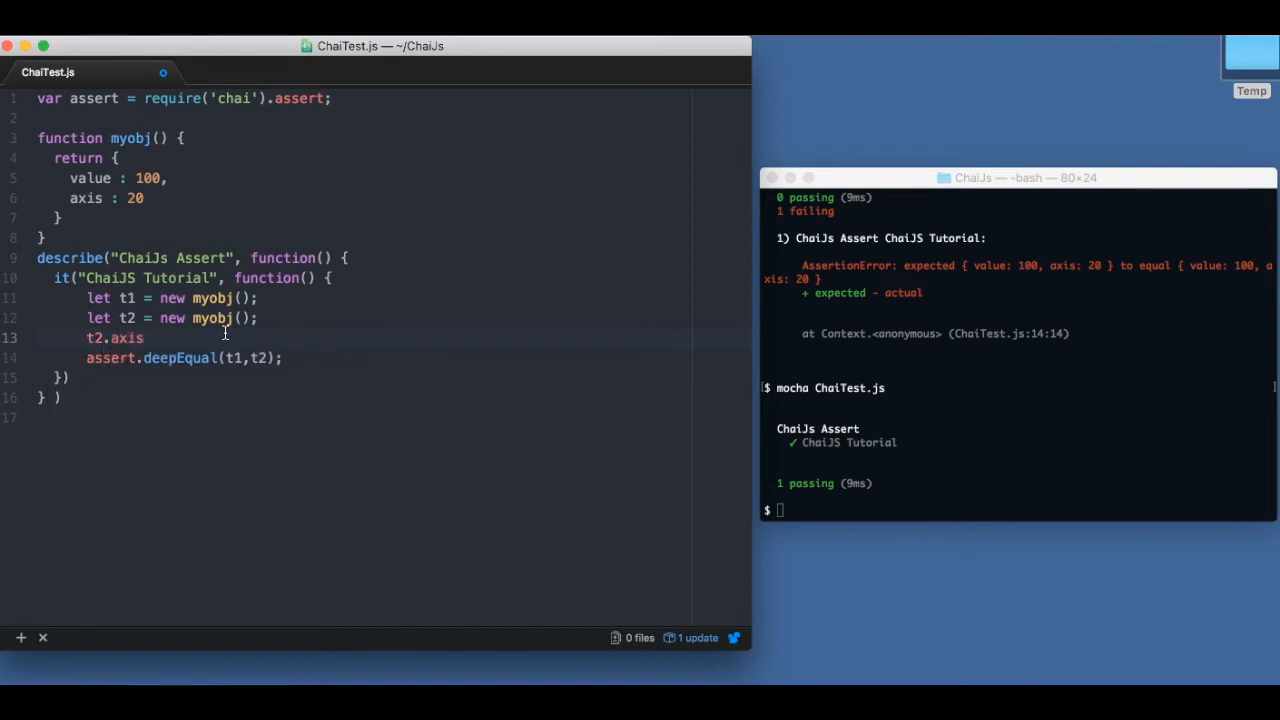
{"action": "type", "text": "= 13;"}
{"action": "type", "text": "assert."}
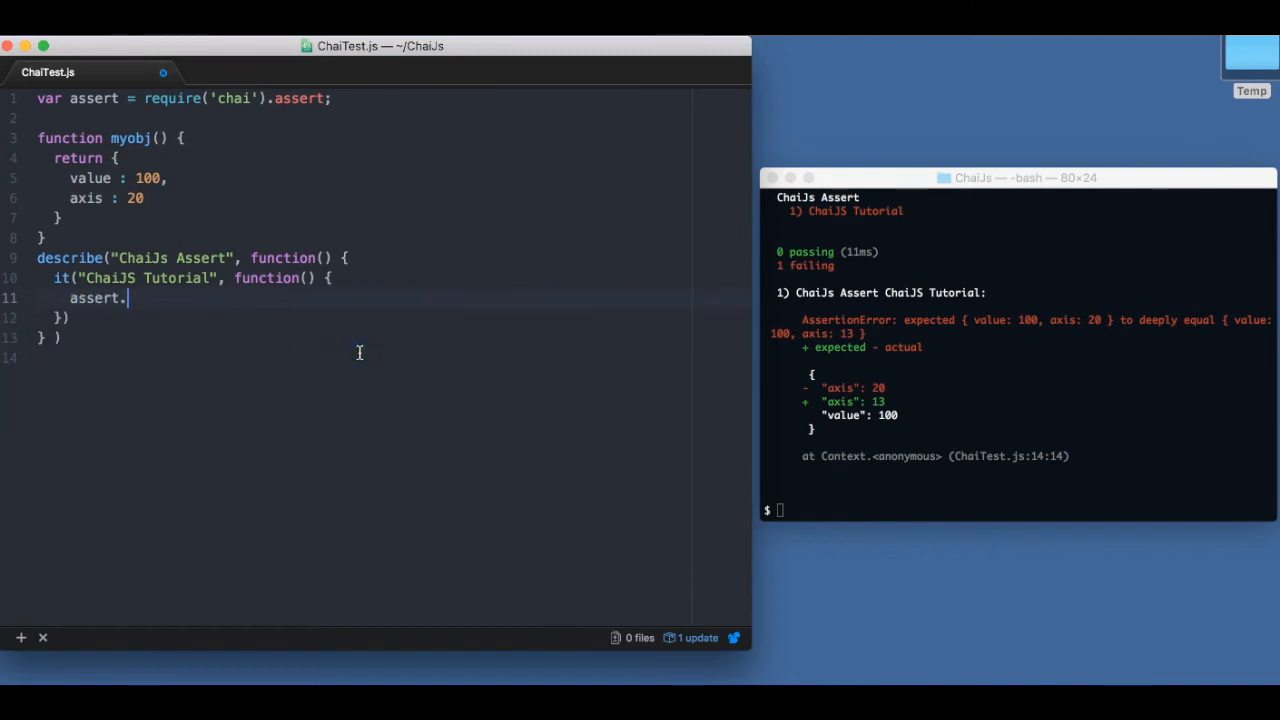
- Replace the test body with assert.isObject({}) and start an assert.isString('ss') check
{"action": "type", "text": "is"}
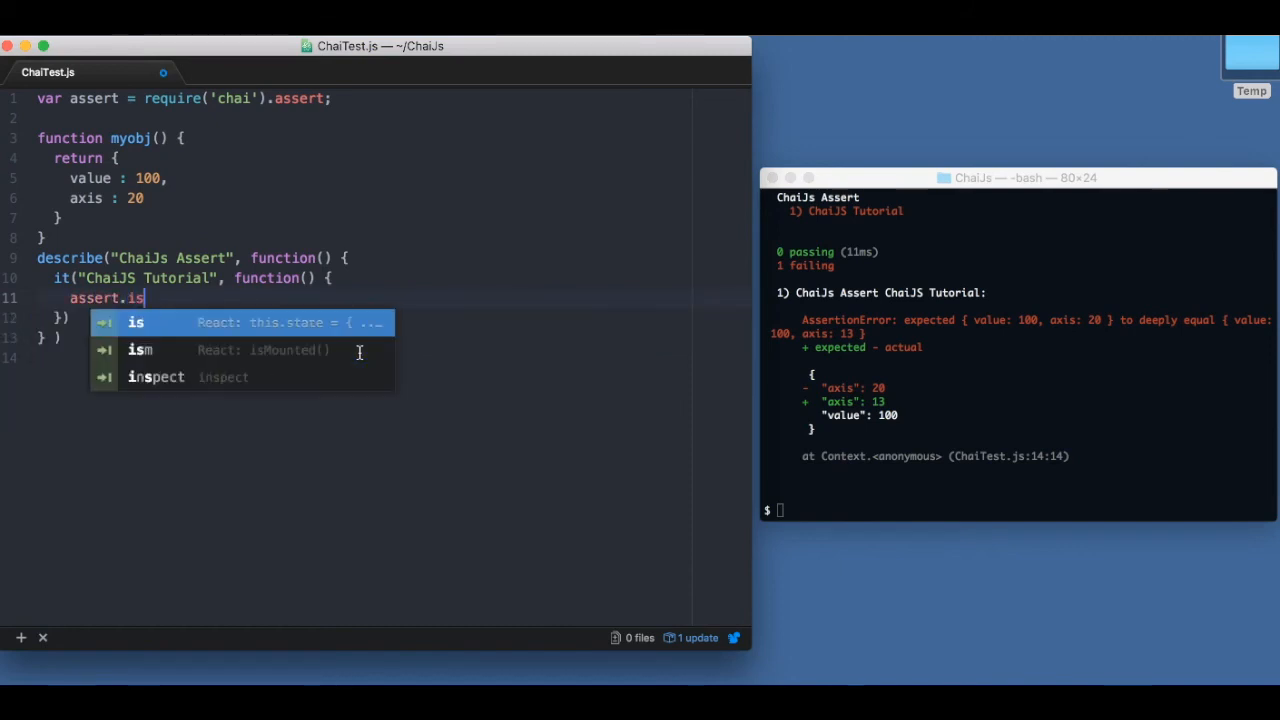
{"action": "type", "text": "Object"}
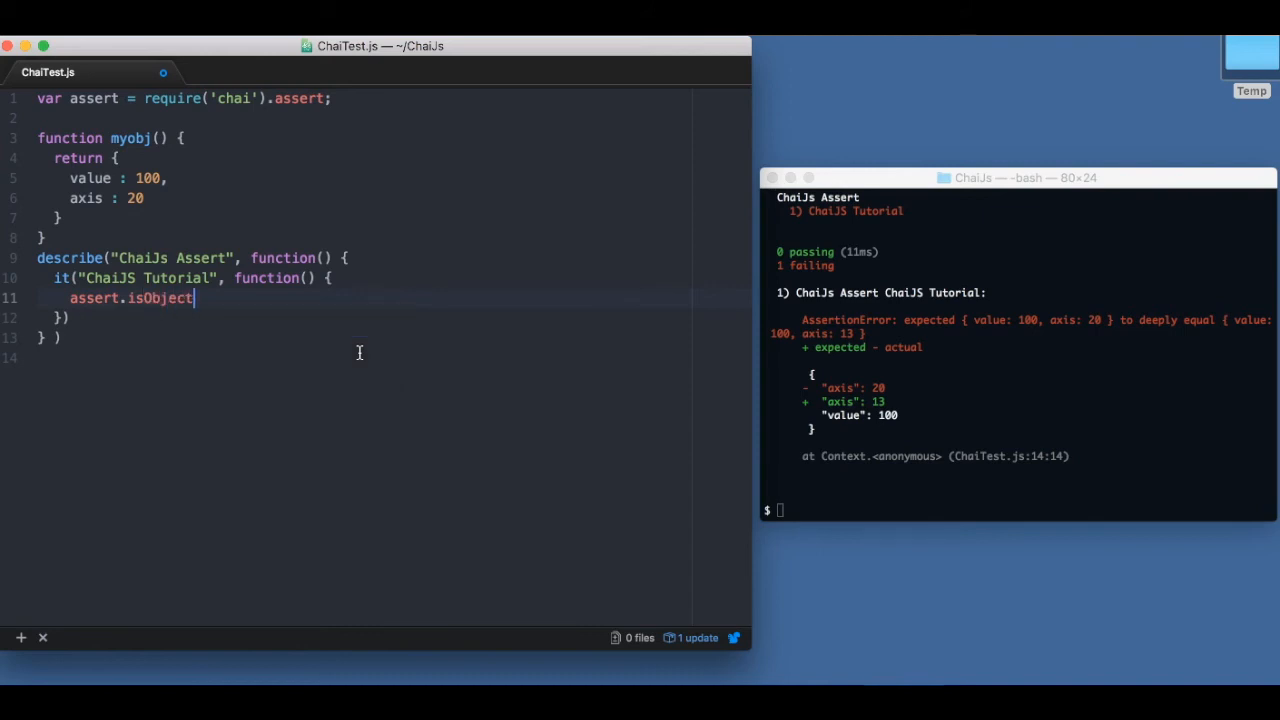
{"action": "type", "text": "()"}
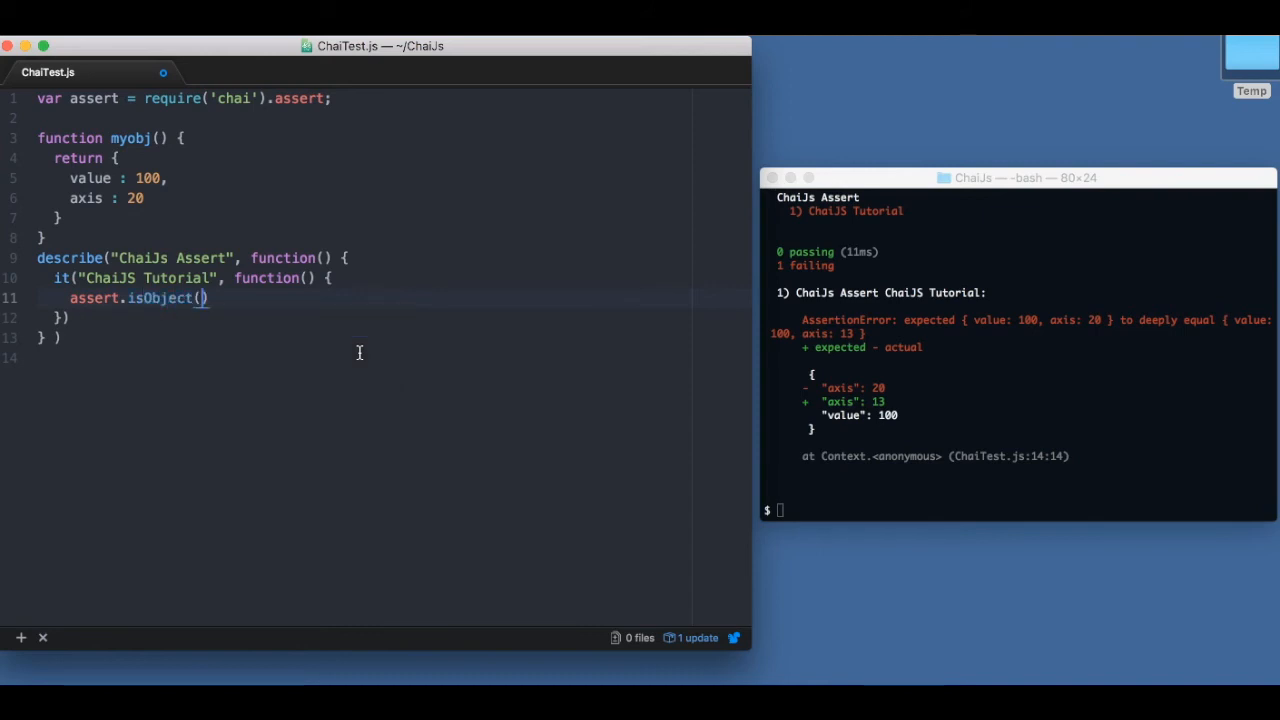
{"action": "type", "text": "{};"}
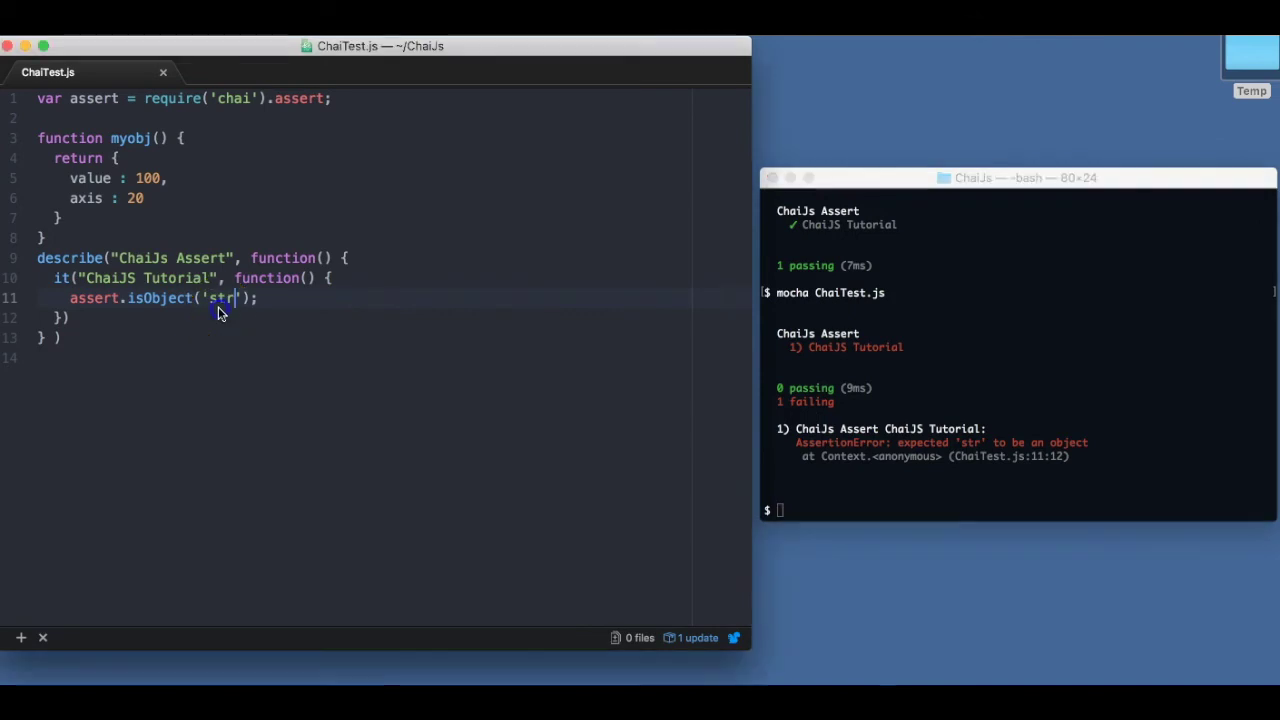
{"action": "type", "text": "{}"}
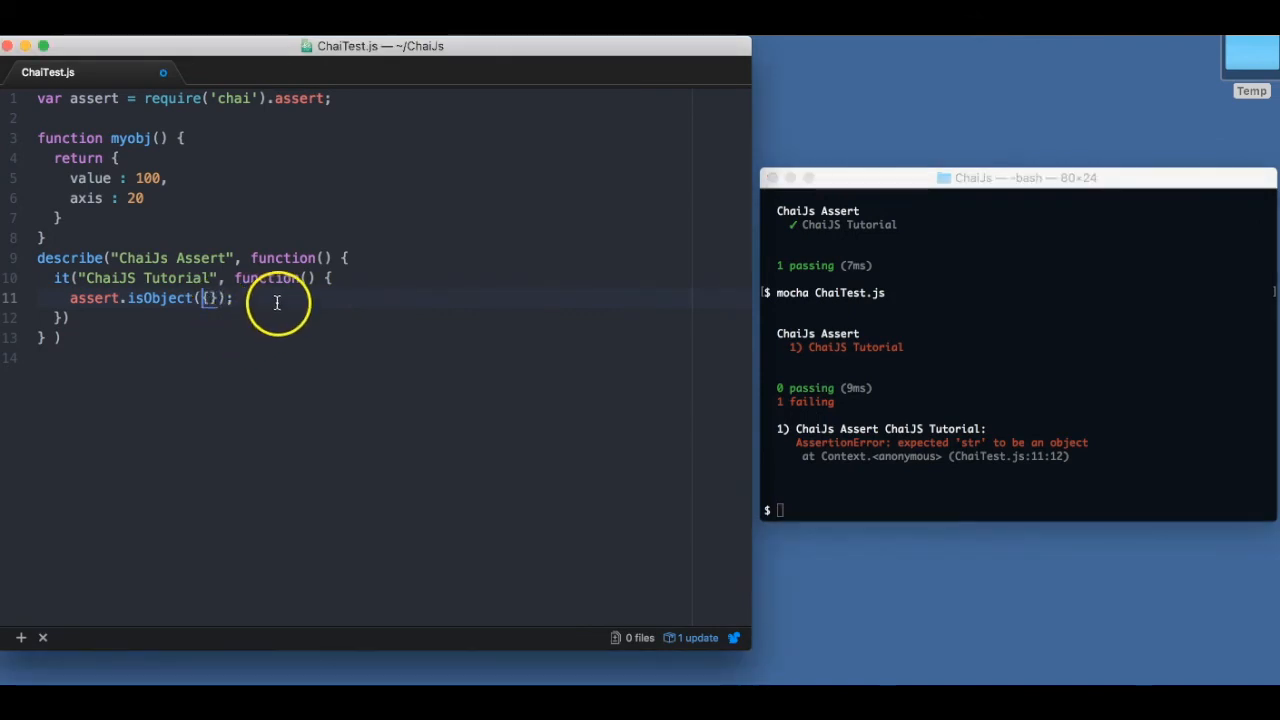
{"action": "type", "text": "assert.isString('ss');"}
{"action": "left_click", "coordinate": [1018, 510]}
{"action": "type", "text": "mocha ChaiTest.js"}
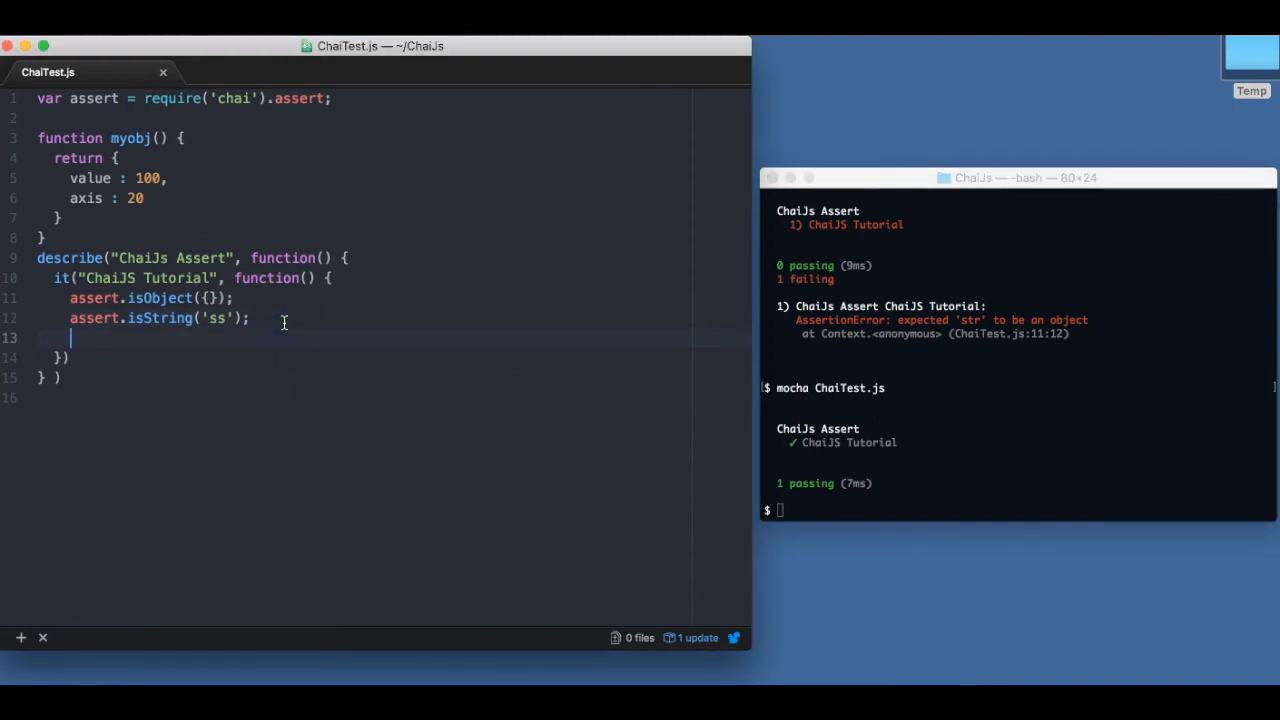
- Add assert.isArray([]) as a third check in the test body
{"action": "type", "text": "assert.isA"}
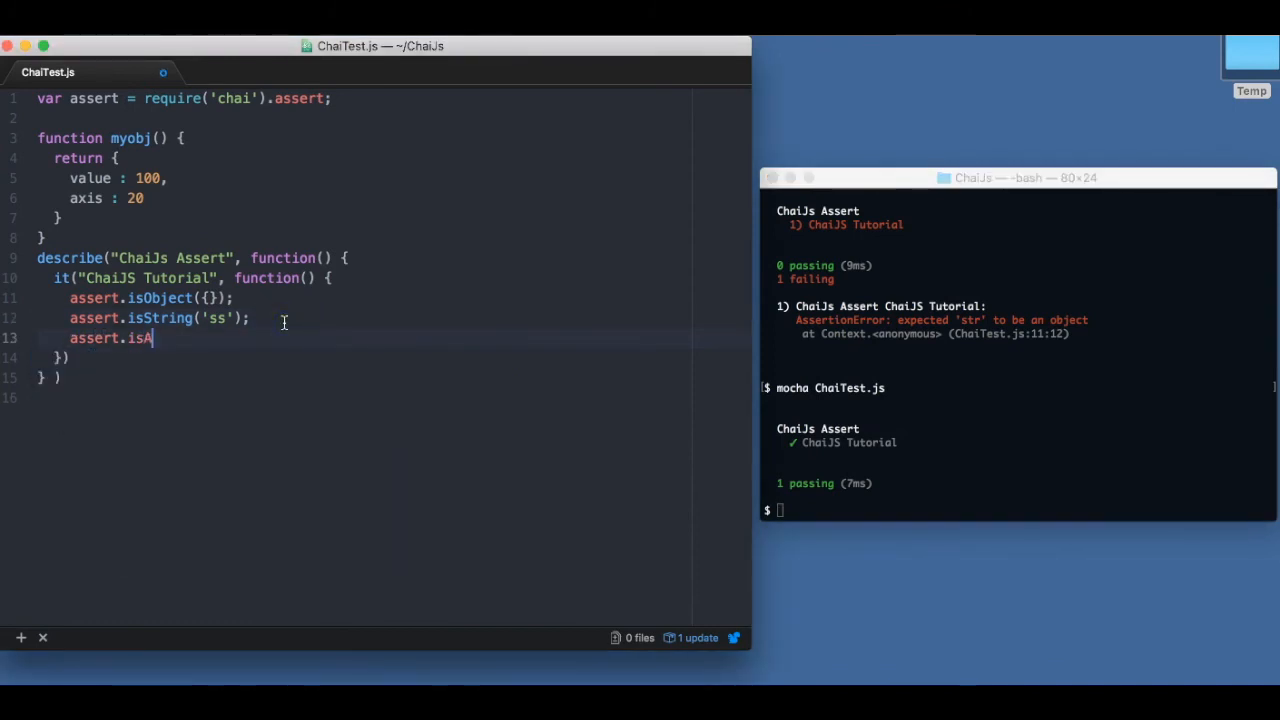
{"action": "type", "text": "rray()"}
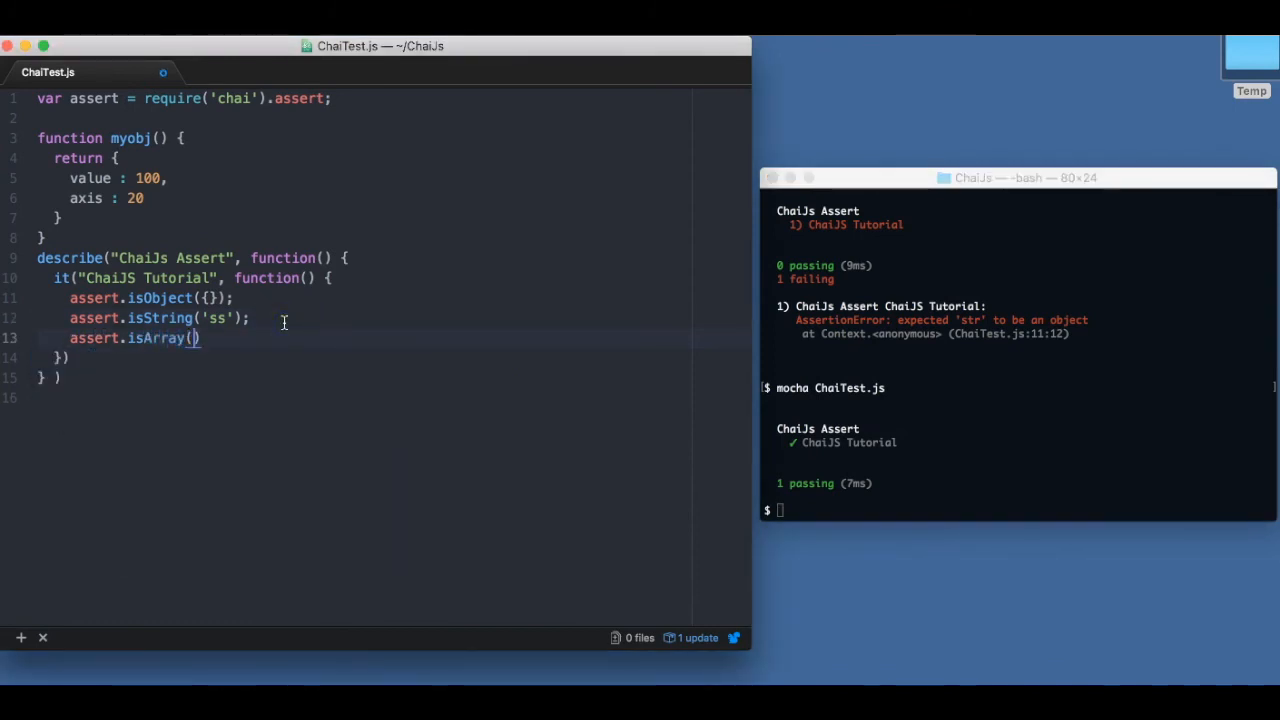
{"action": "type", "text": "[]"}
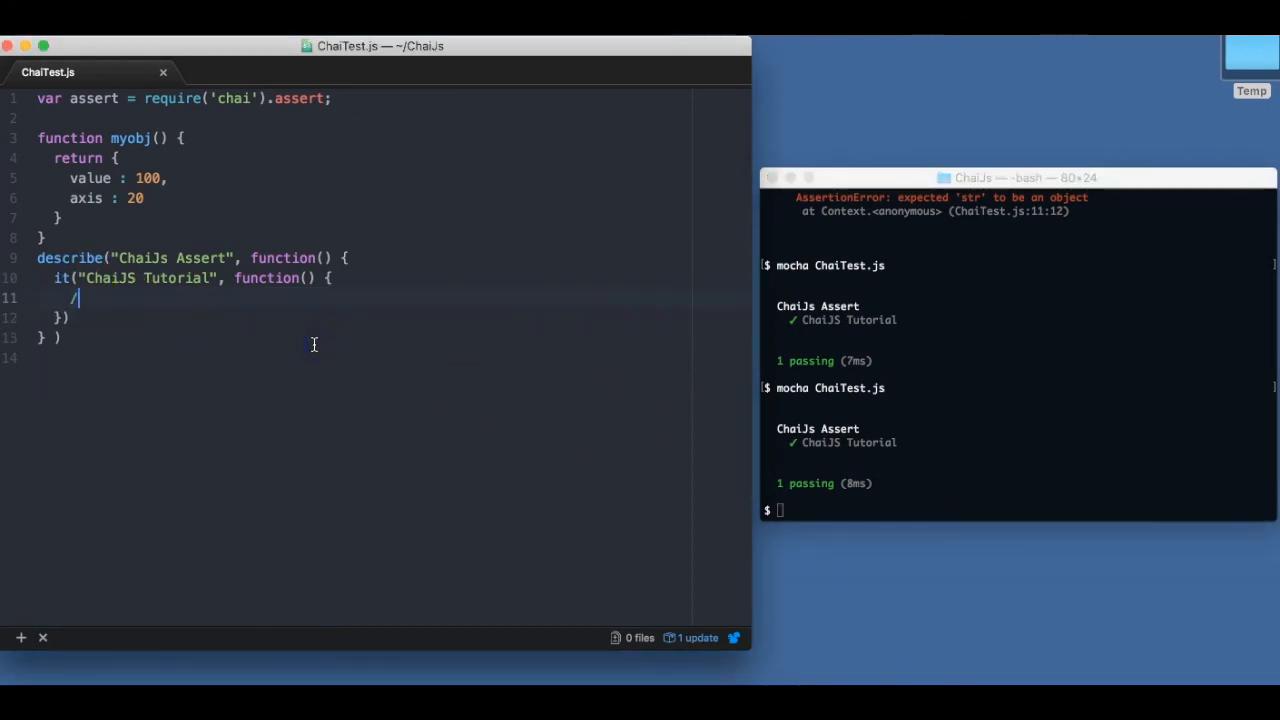
- Write a //typeof comment and assert.typeOf({}, 'object') in the cleared test body
{"action": "type", "text": "/typeof"}
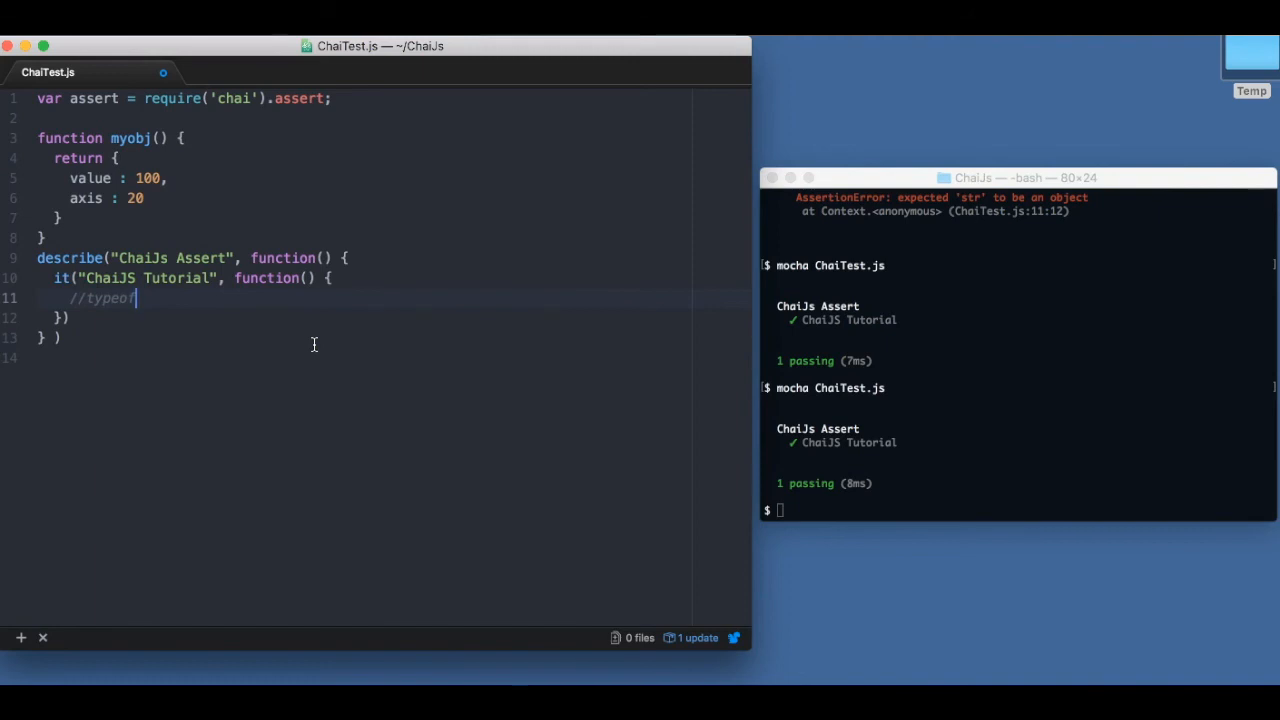
{"action": "type", "text": "assert.typeOf("}
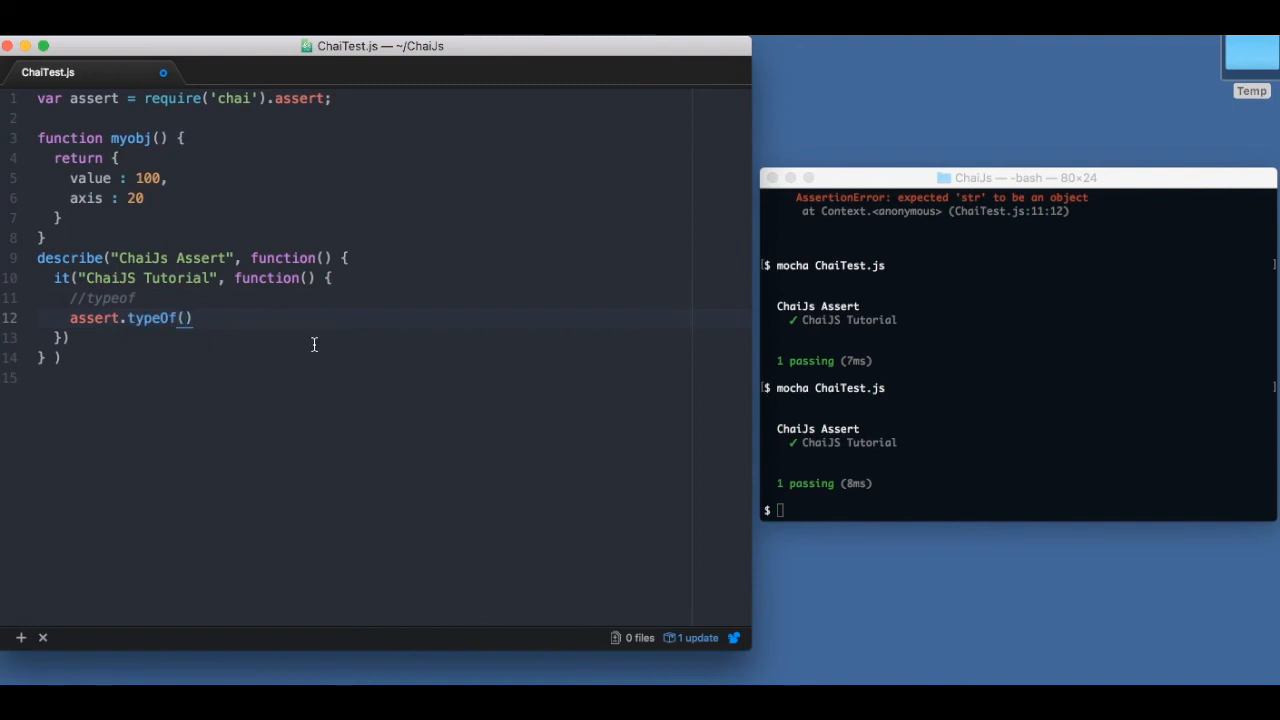
{"action": "type", "text": "{},"}
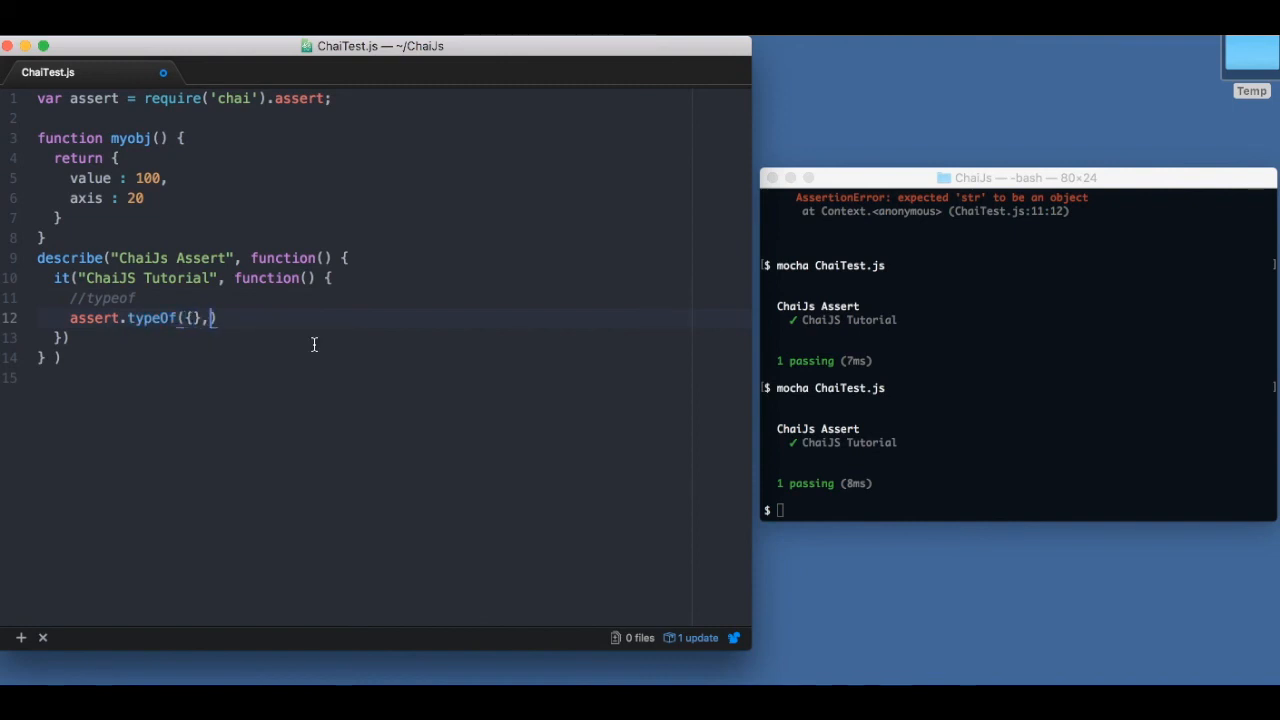
{"action": "type", "text": "'o'"}
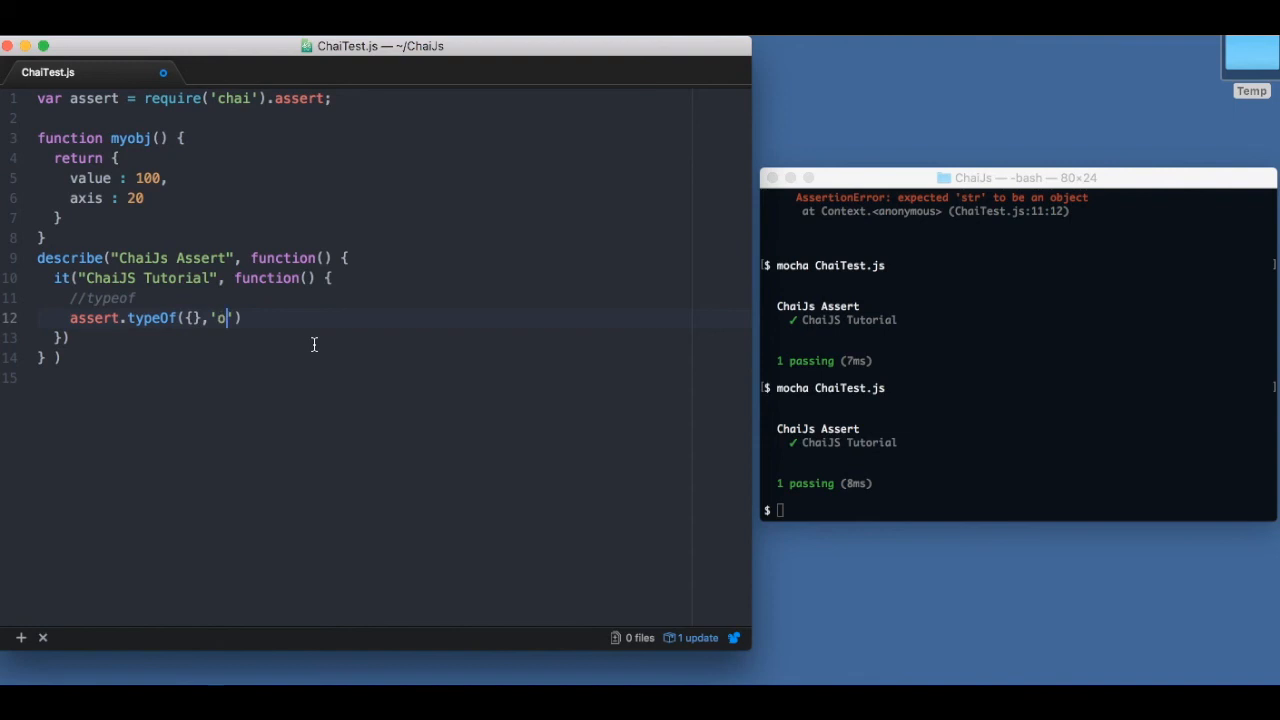
{"action": "type", "text": "bject"}
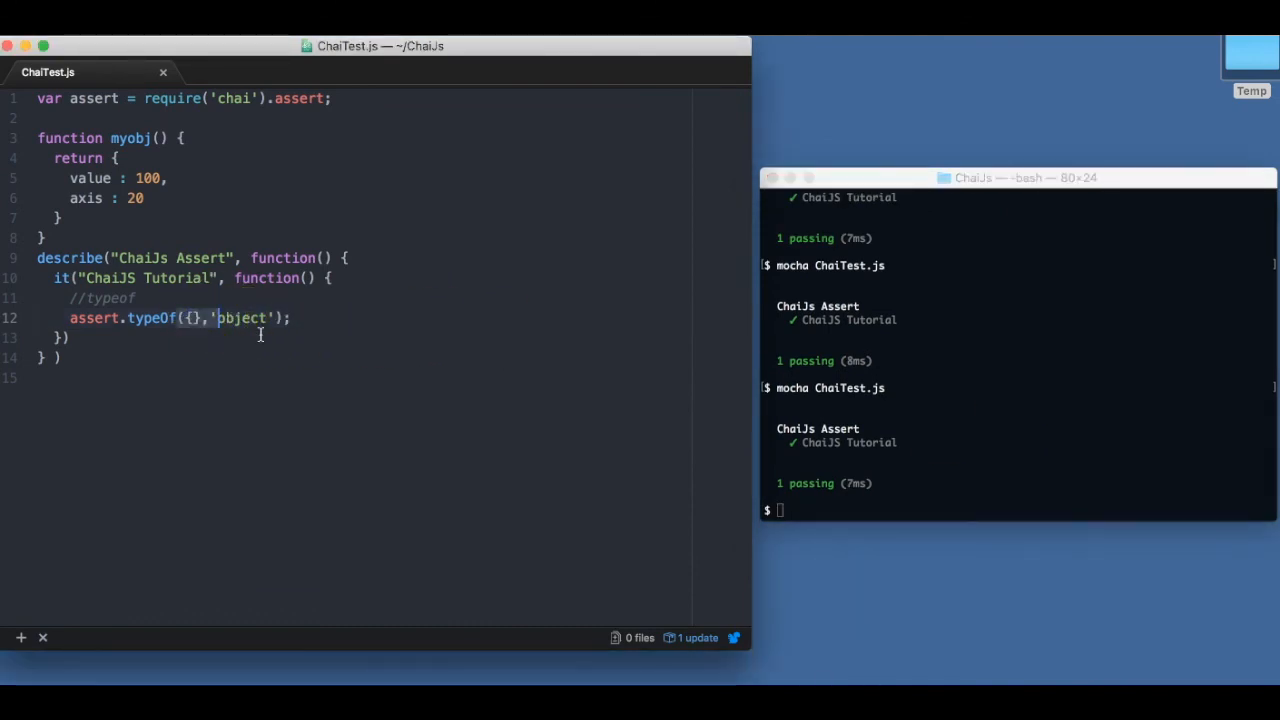
- Replace the {} argument with 'string' so the typeOf check fails
{"action": "key", "text": "Backspace"}
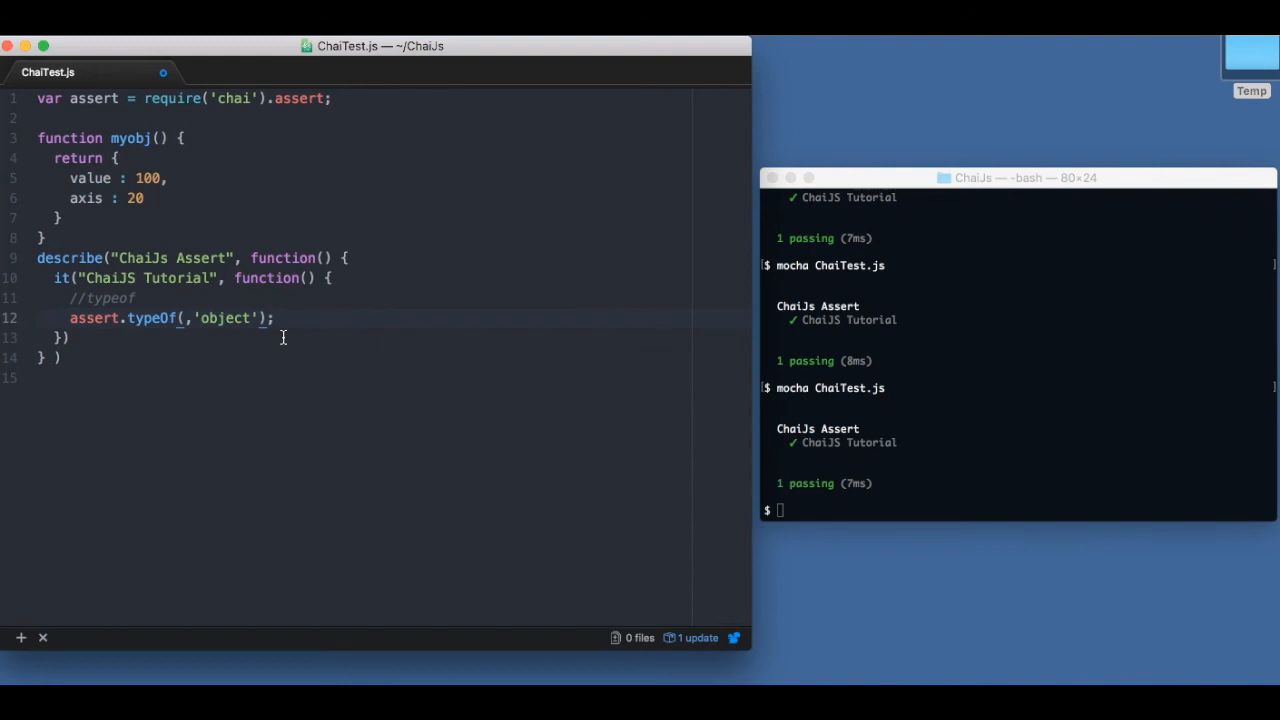
{"action": "type", "text": "'string'"}
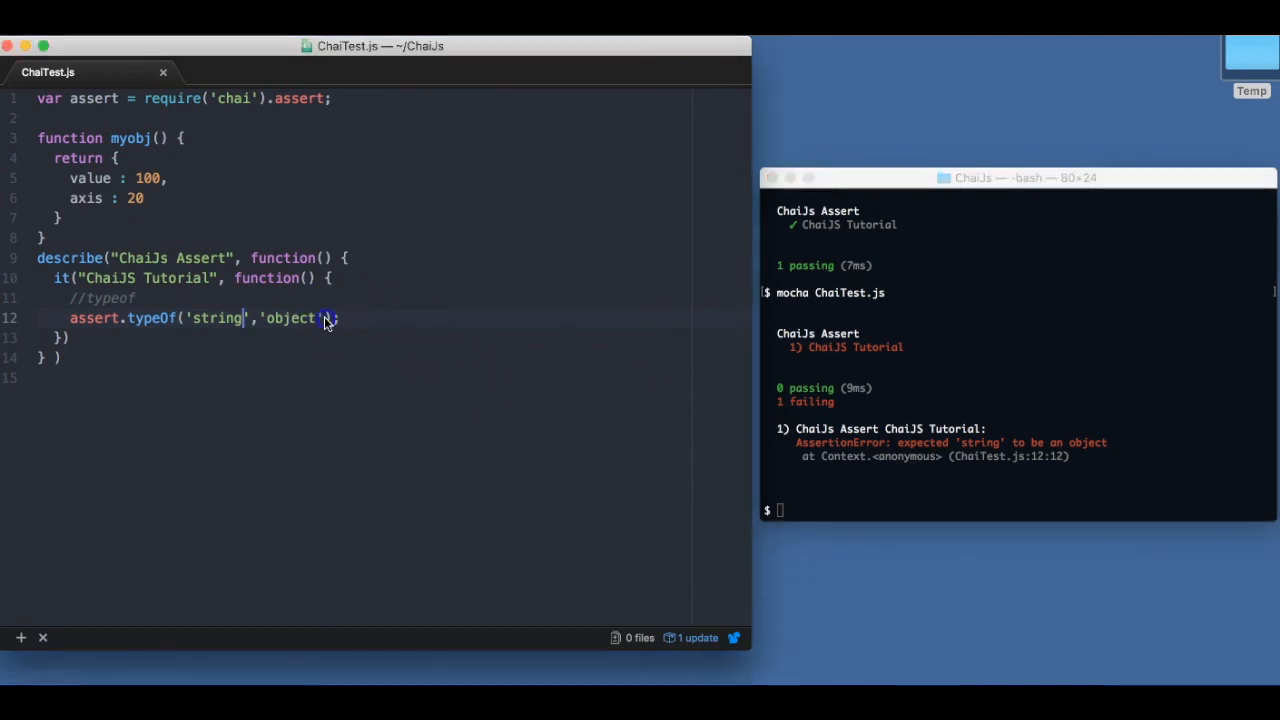
- Add the message "This is not an object" to typeOf and test {} again
{"action": "type", "text": ",\"This is not an o"}
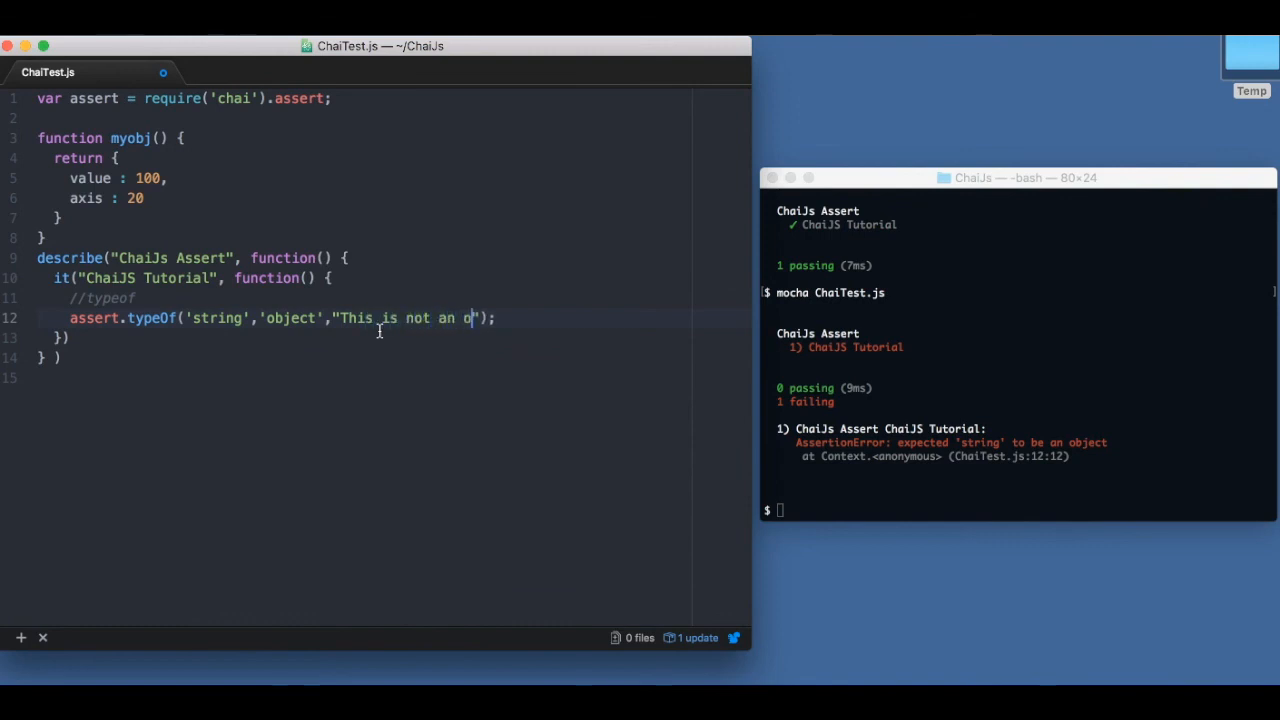
{"action": "type", "text": "bject"}
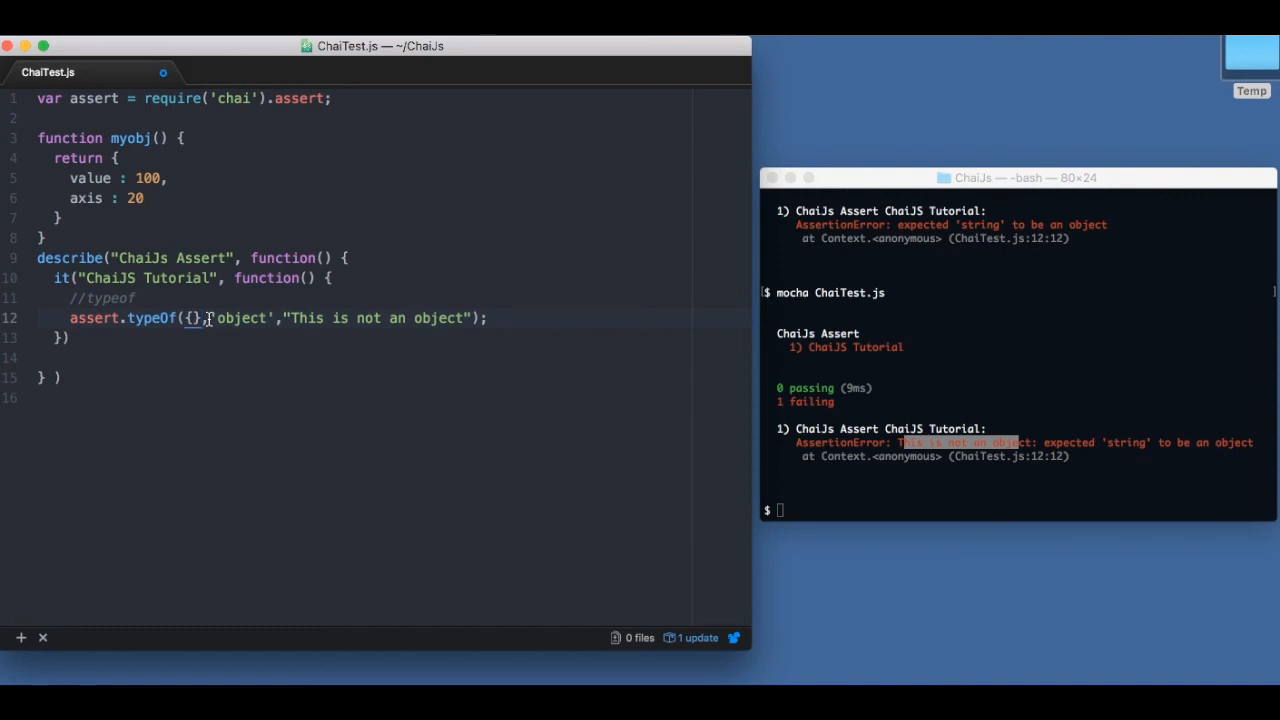
- Add assert.typeOf('str','string') to the test and rerun mocha ChaiTest.js for a passing result
{"action": "type", "text": "assert"}
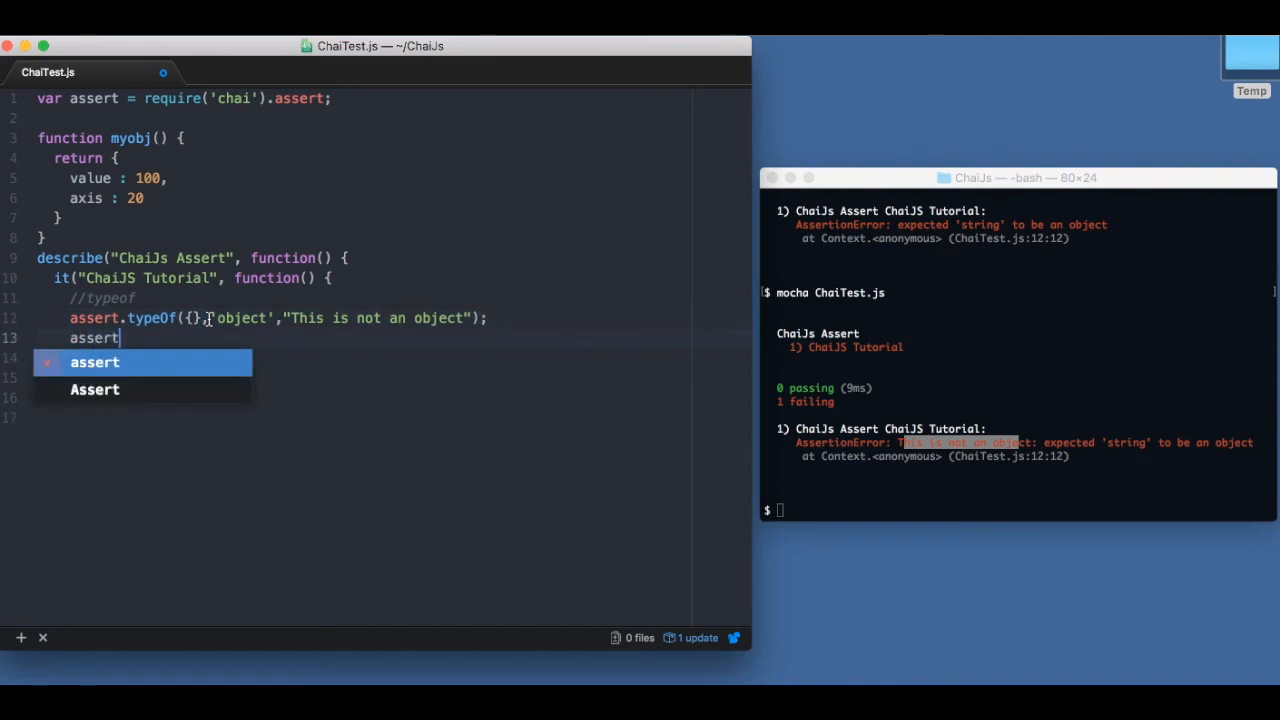
{"action": "type", "text": ".typeOf('"}
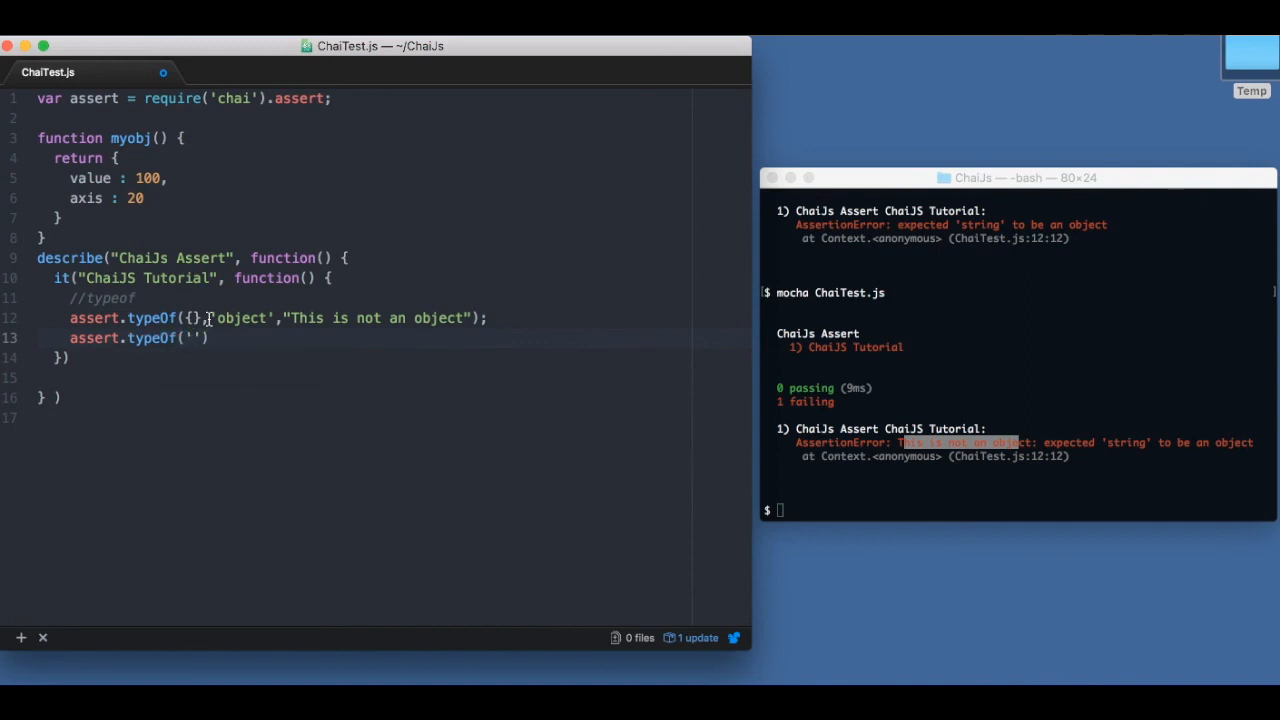
{"action": "type", "text": "str','string"}
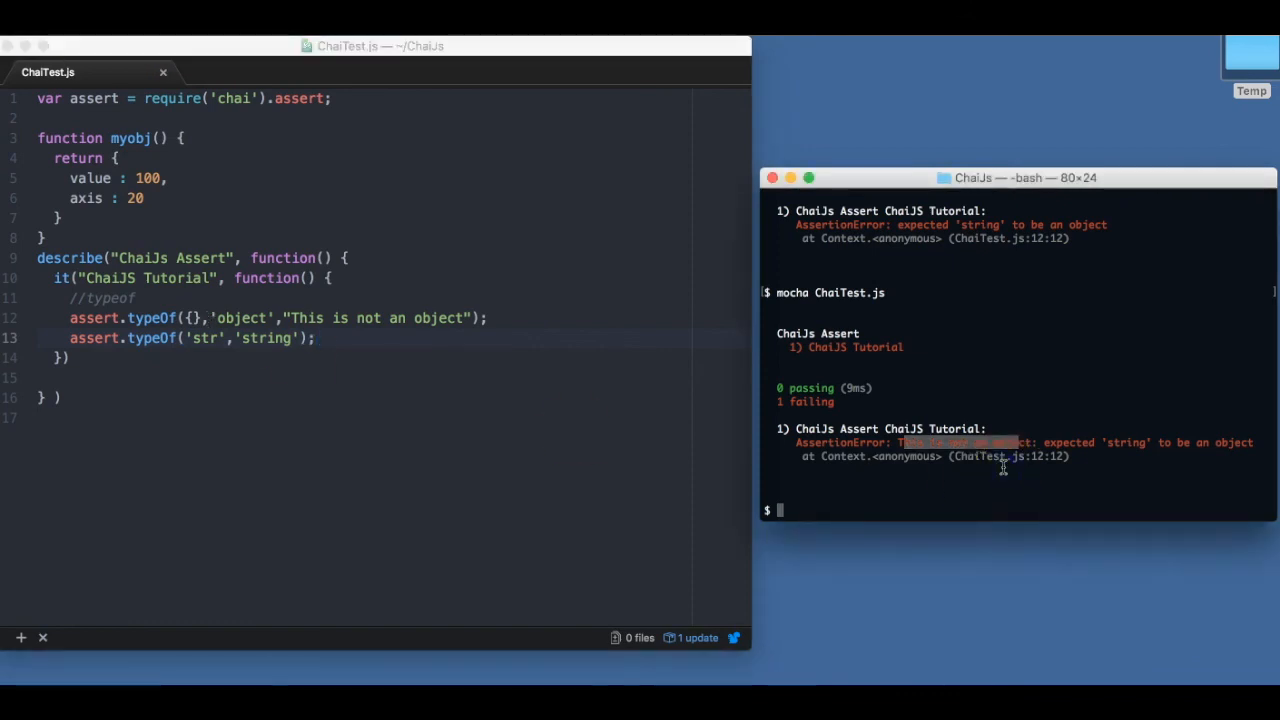
{"action": "key", "text": "Return"}
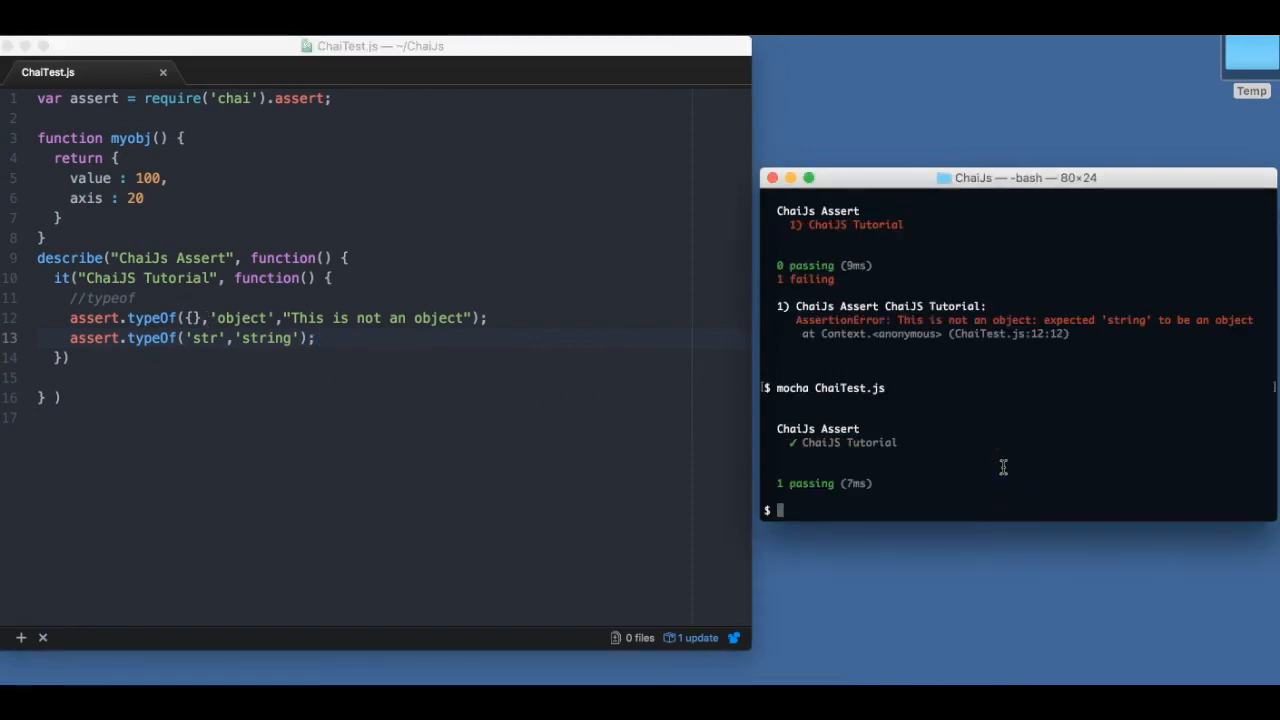